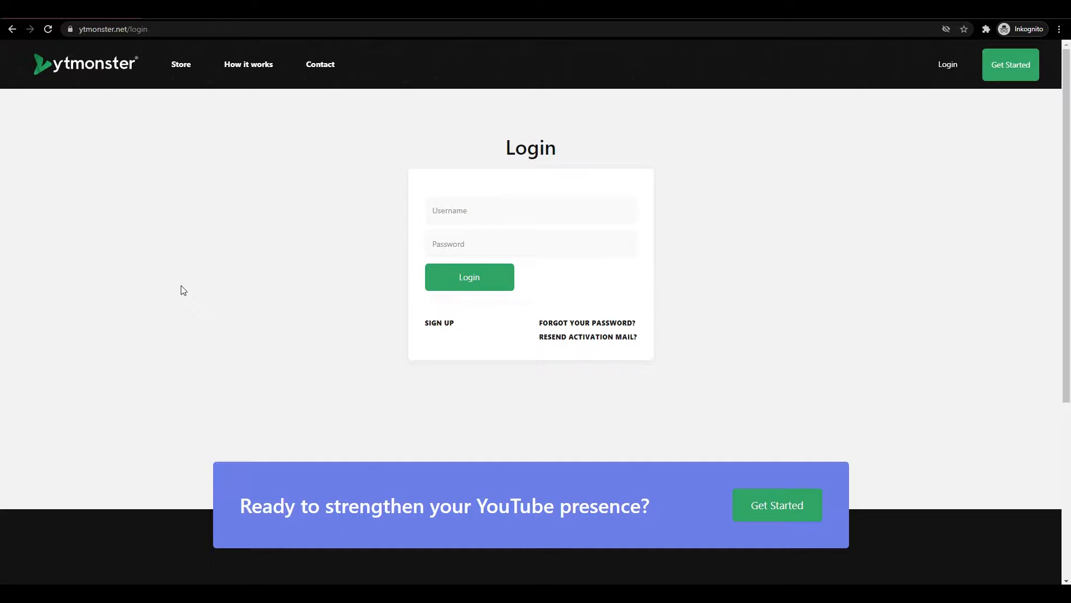
pyautogui.moveTo(198, 295)
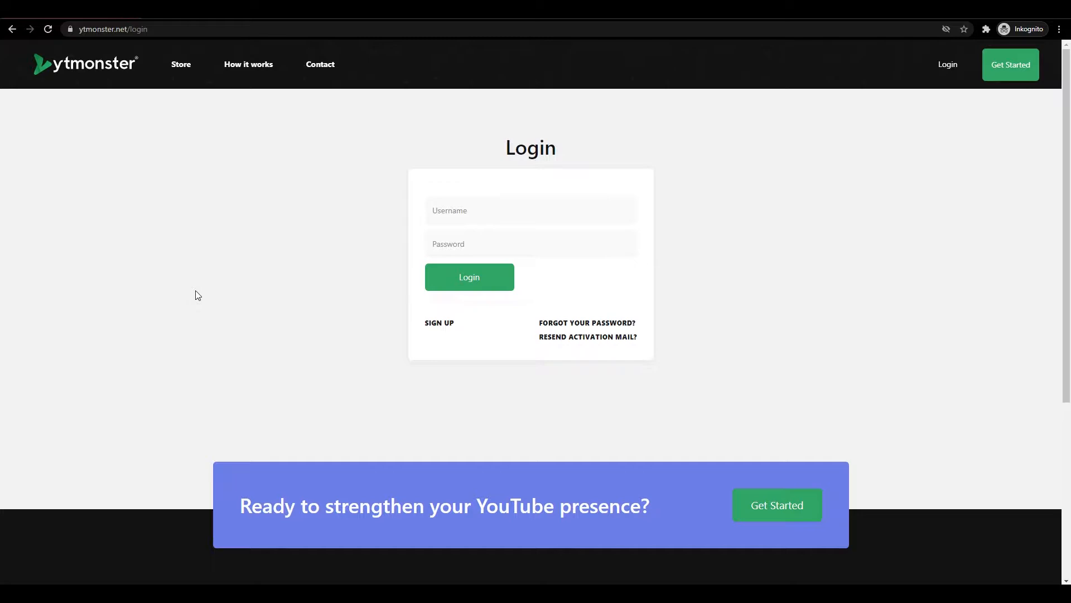
pyautogui.moveTo(194, 279)
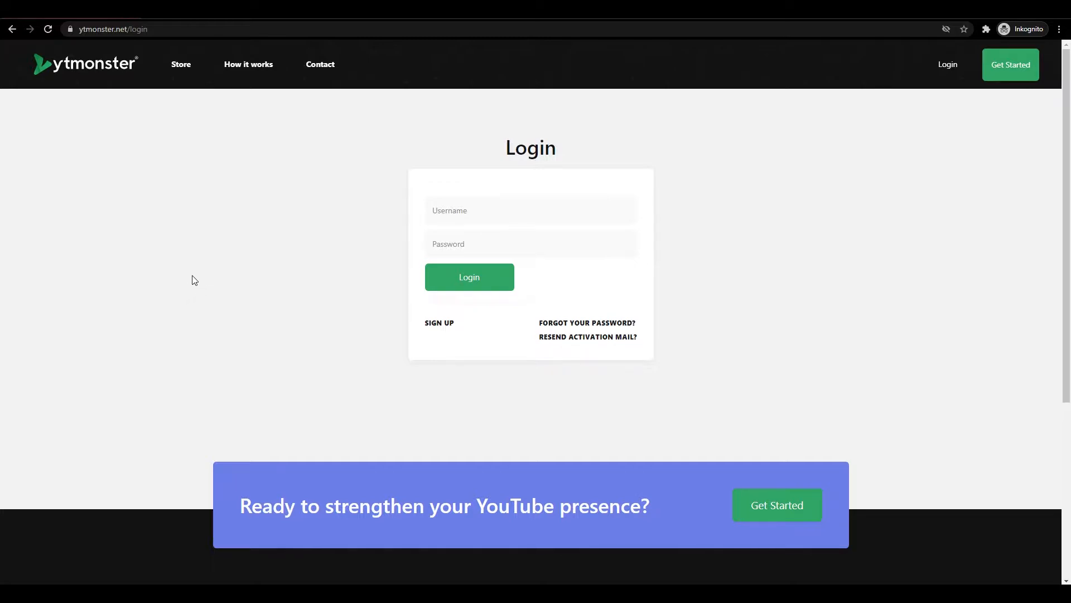
pyautogui.moveTo(240, 263)
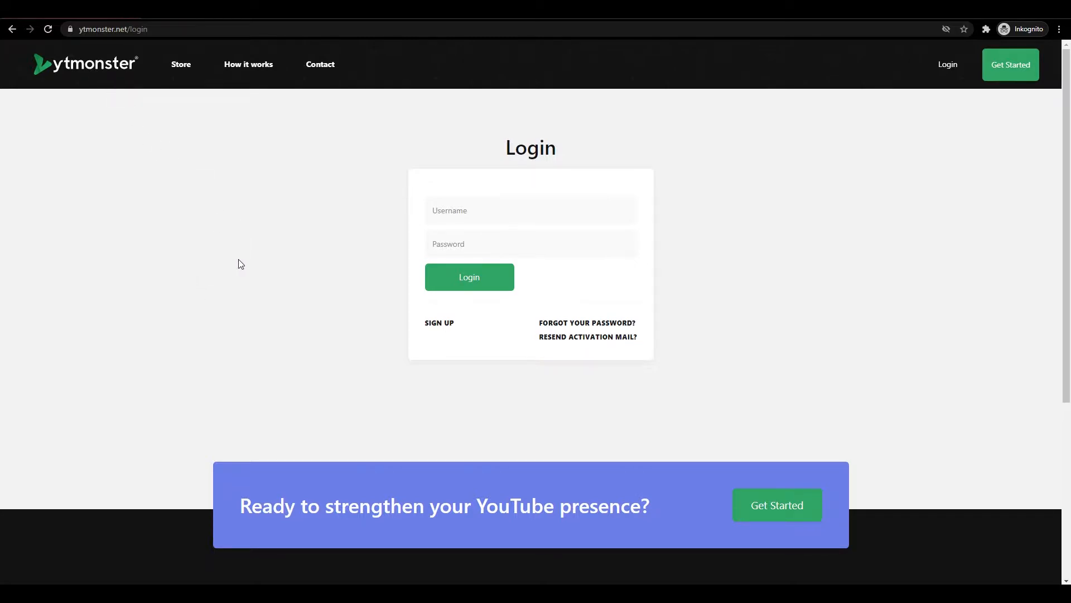
pyautogui.moveTo(364, 224)
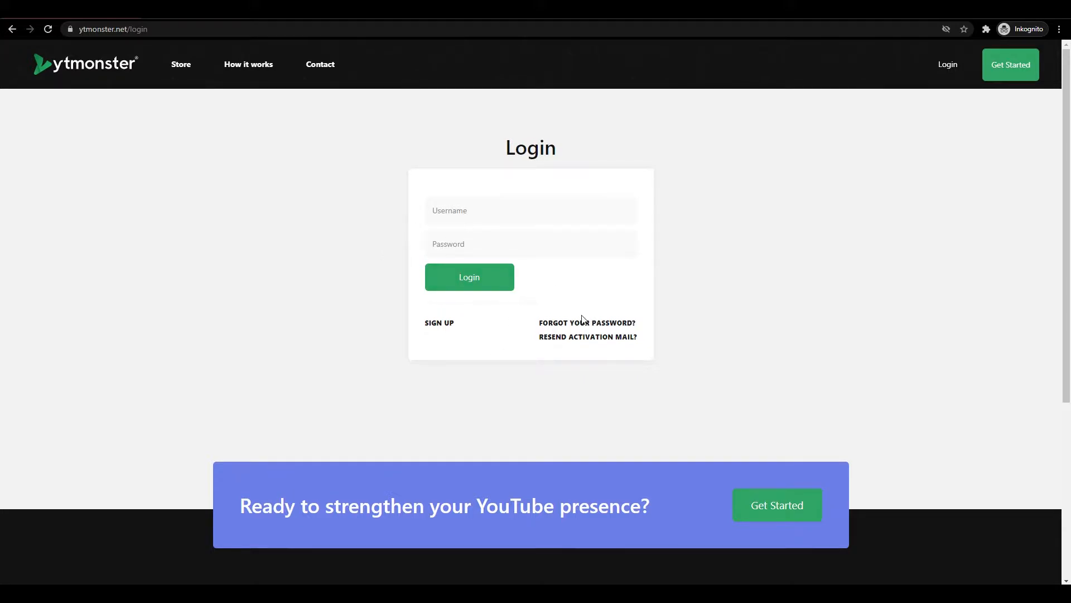
pyautogui.moveTo(692, 290)
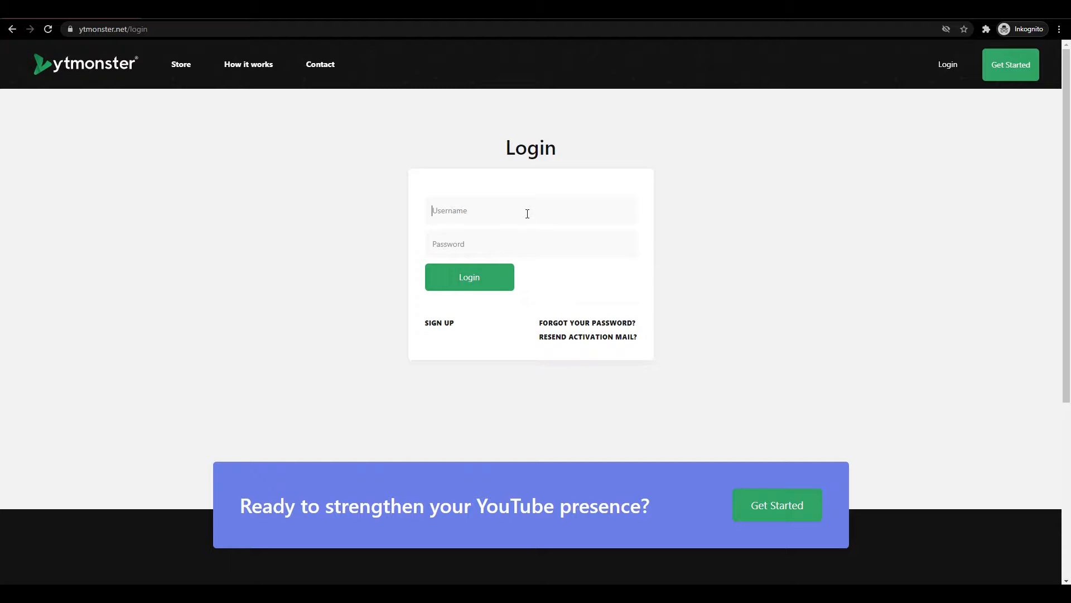
# Enter the username and password on the ytmonster login form and bring up DevTools.
pyautogui.write('code')
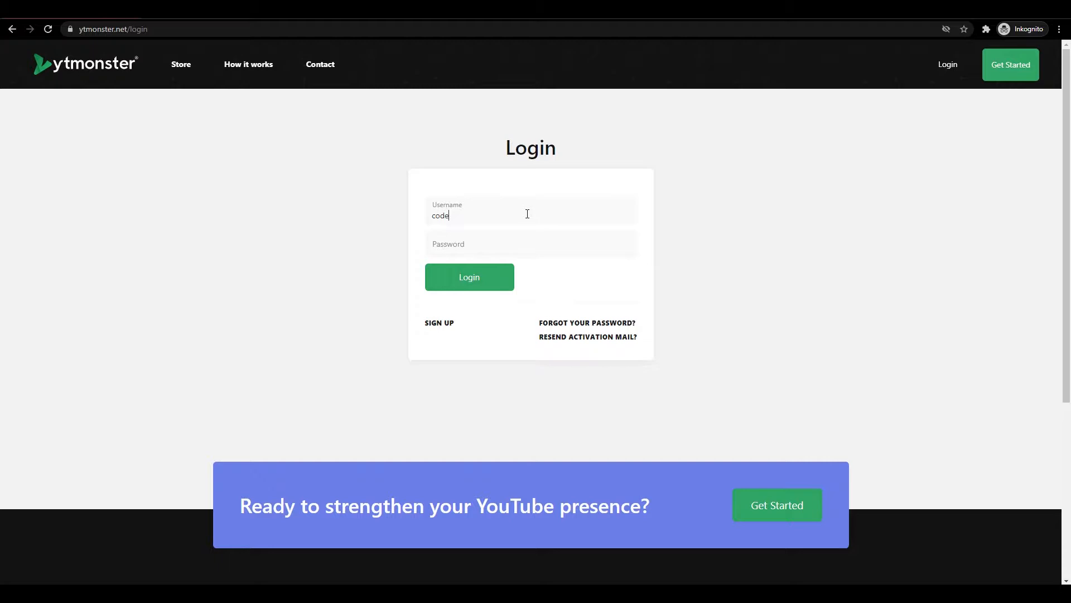
pyautogui.write('dict')
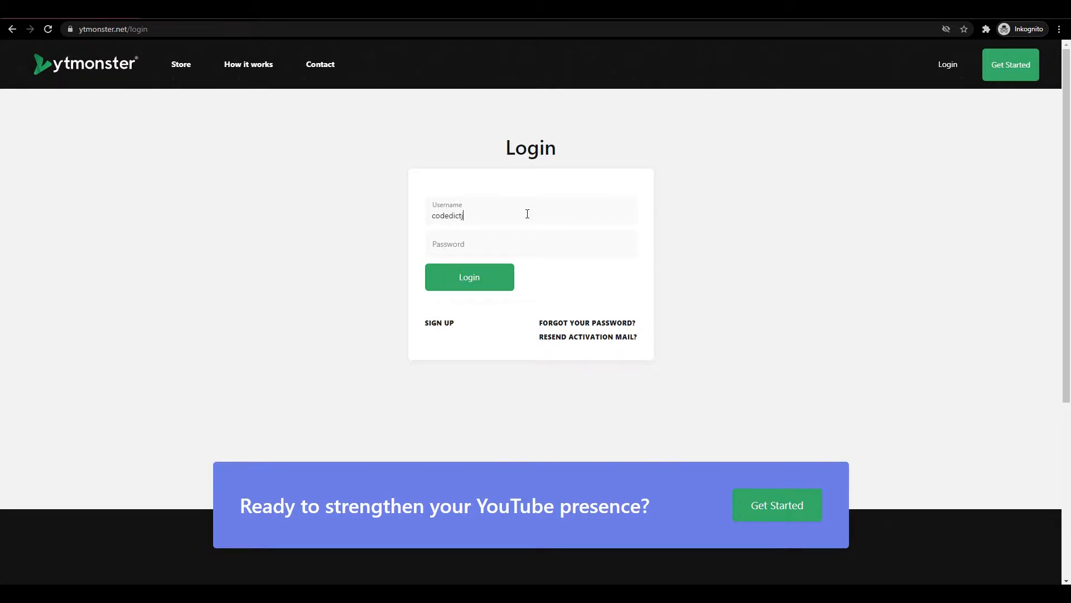
pyautogui.write('•••••')
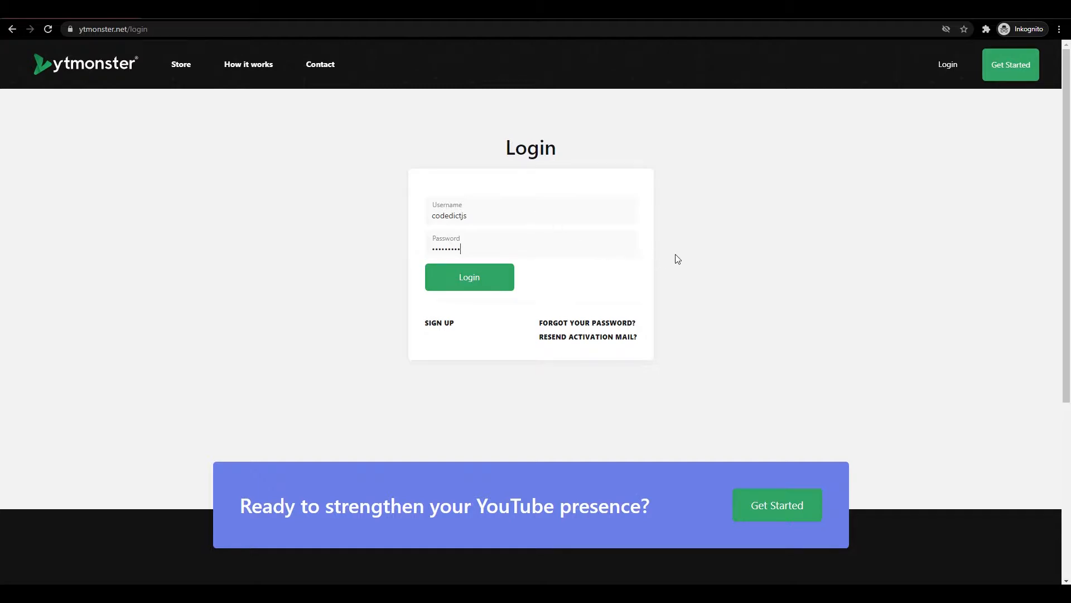
pyautogui.moveTo(671, 258)
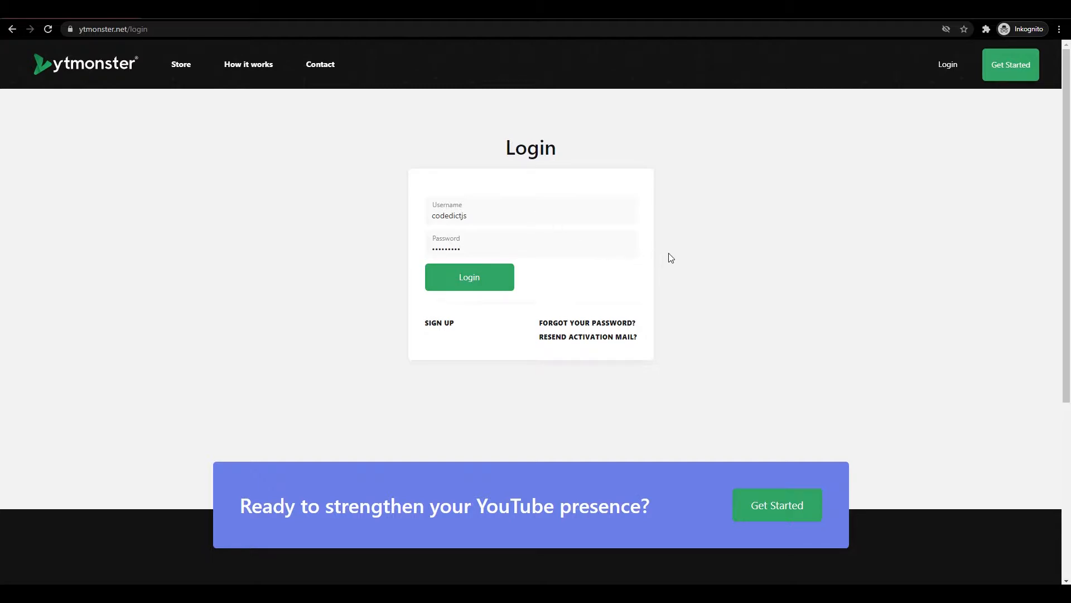
pyautogui.press('F12')
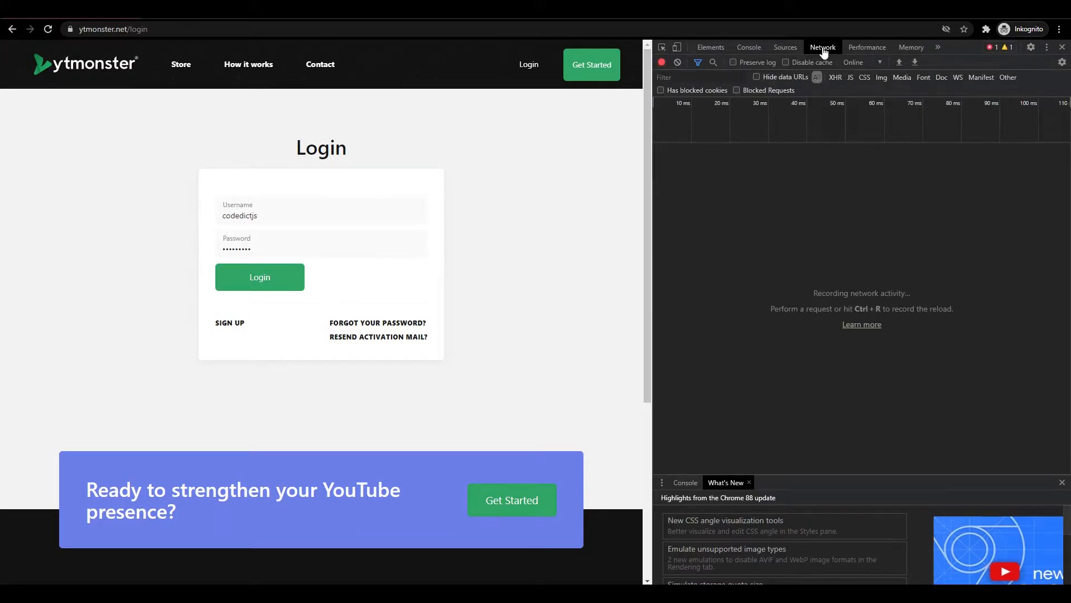
pyautogui.moveTo(660, 63)
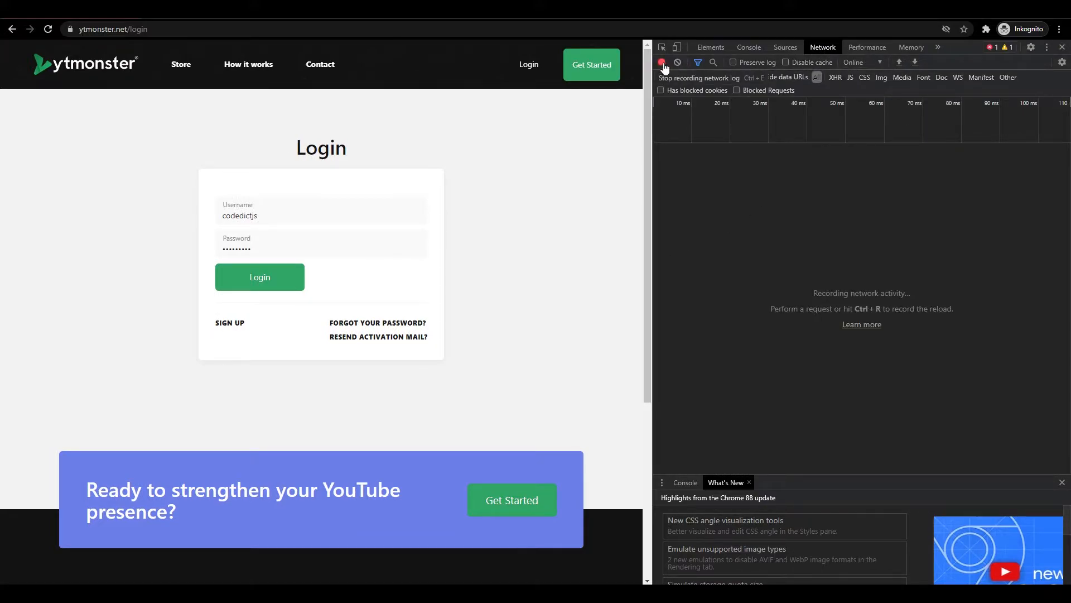
# Submit the login and inspect the captured POST to login?login=ok (status 302) and its headers.
pyautogui.click(260, 277)
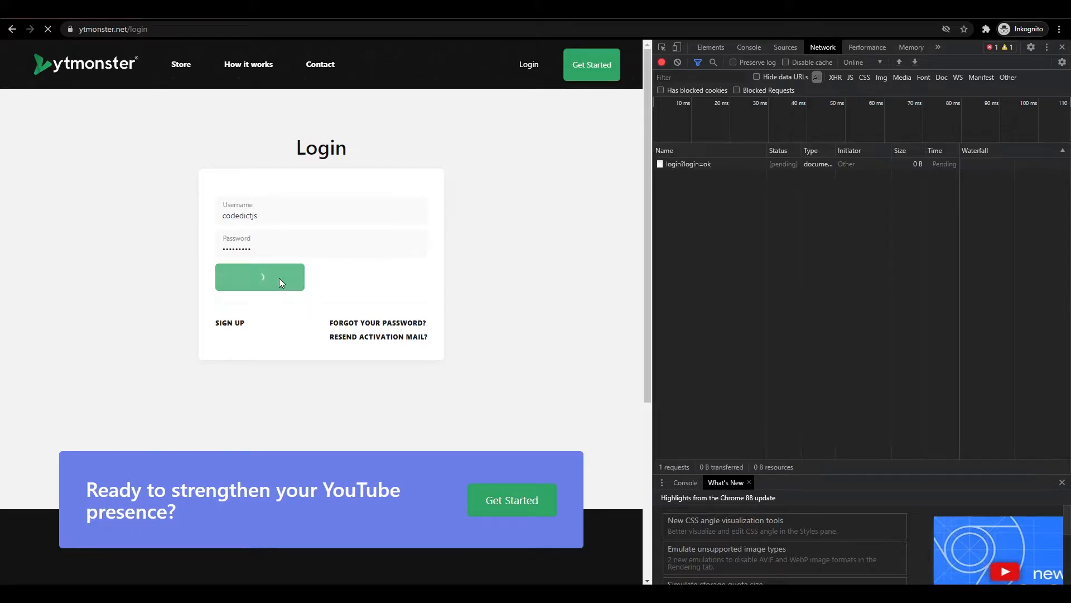
pyautogui.click(260, 277)
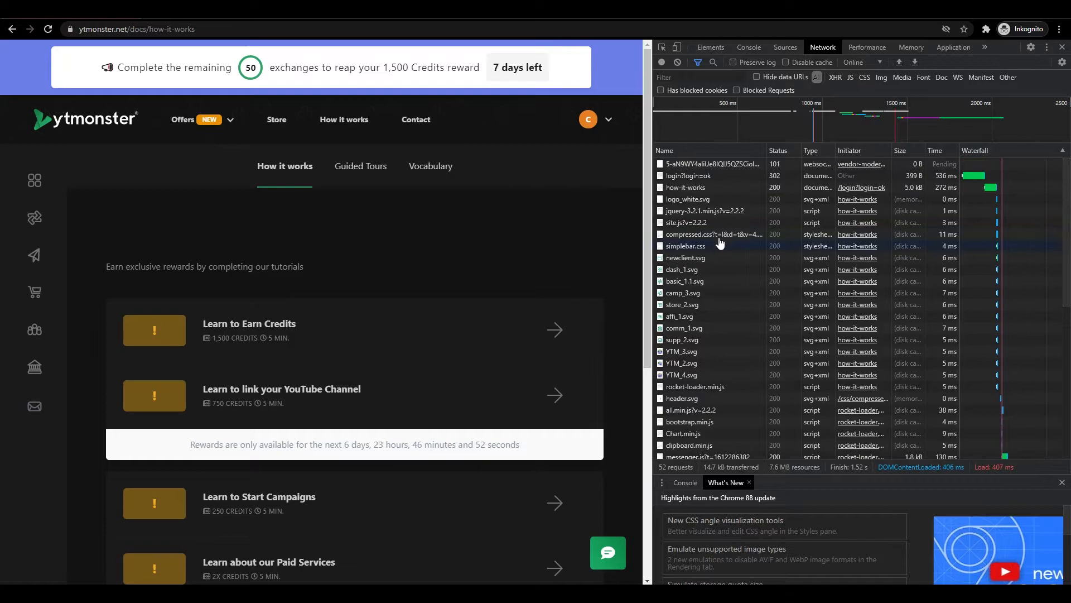
pyautogui.moveTo(685, 175)
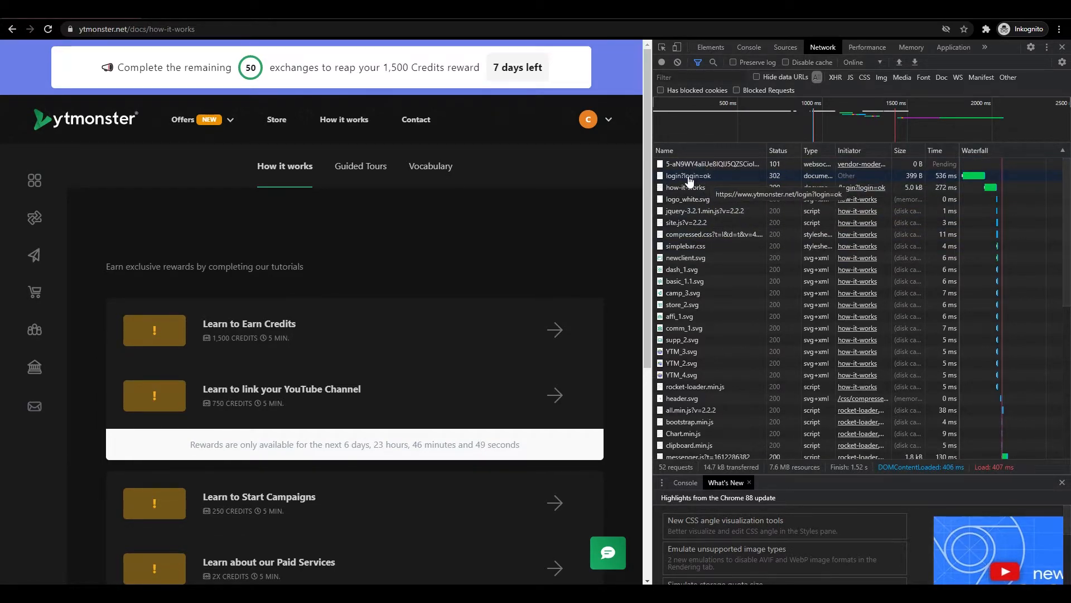
pyautogui.click(692, 176)
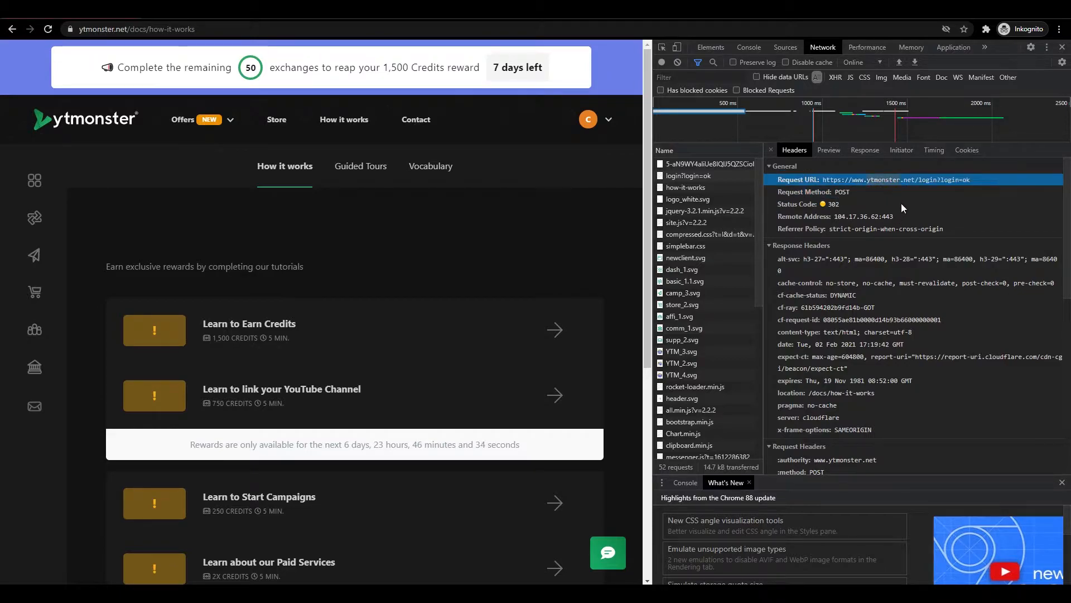
pyautogui.scroll(-3)
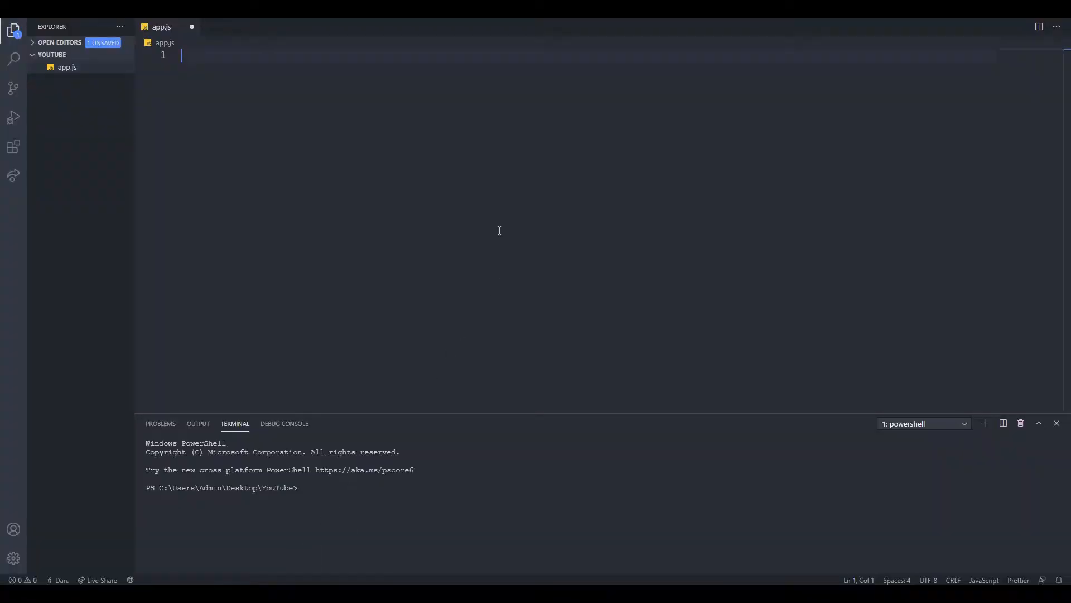
pyautogui.write('//')
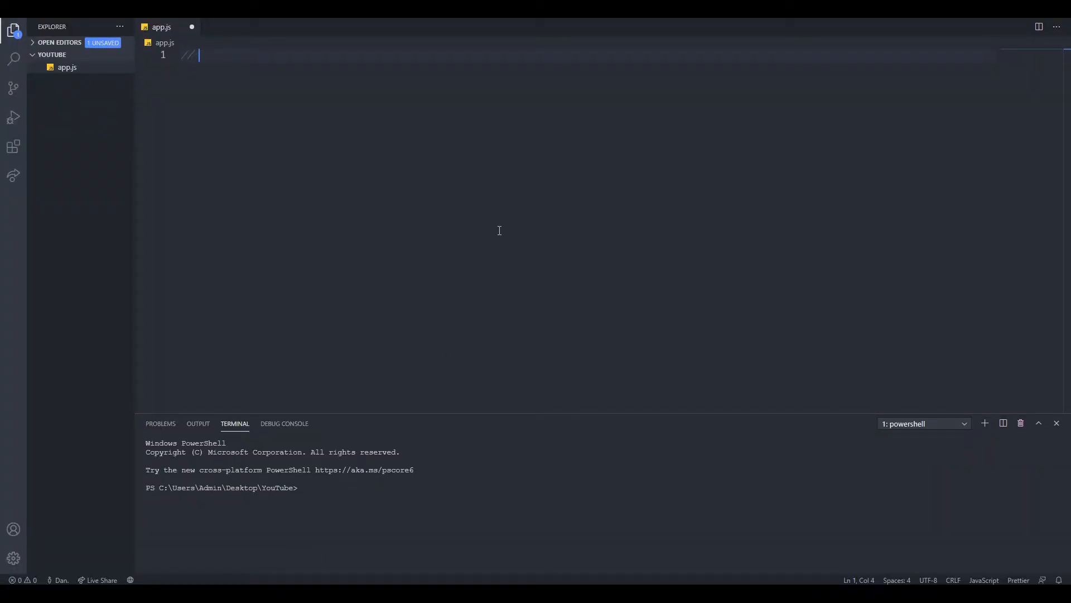
pyautogui.write('https://www.ytmonster.net/login?login=ok')
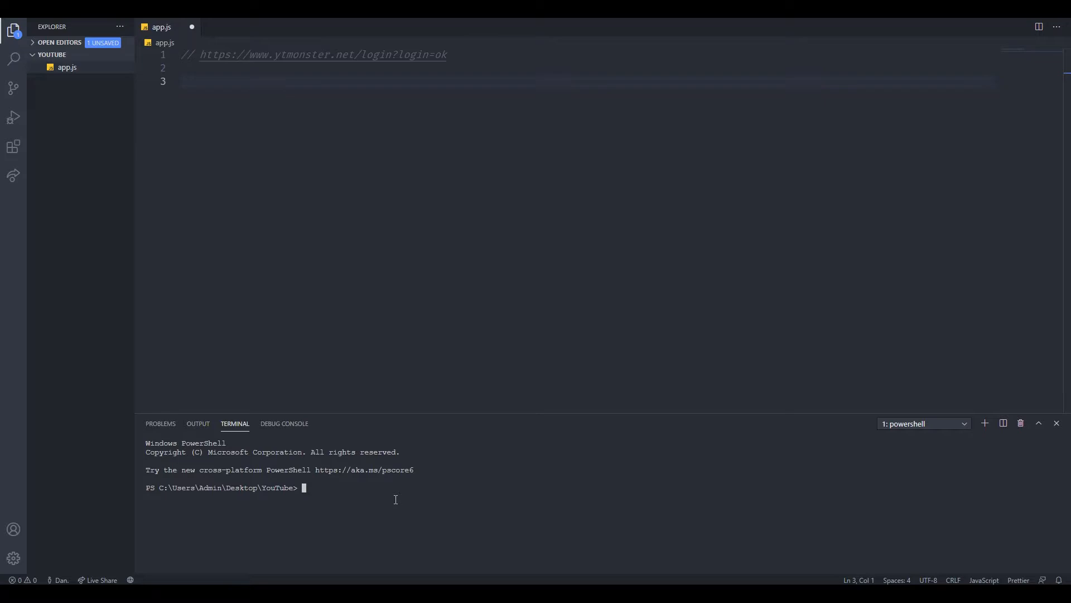
# Install superagent into the project with yarn add superagent.
pyautogui.write('yarn add supe')
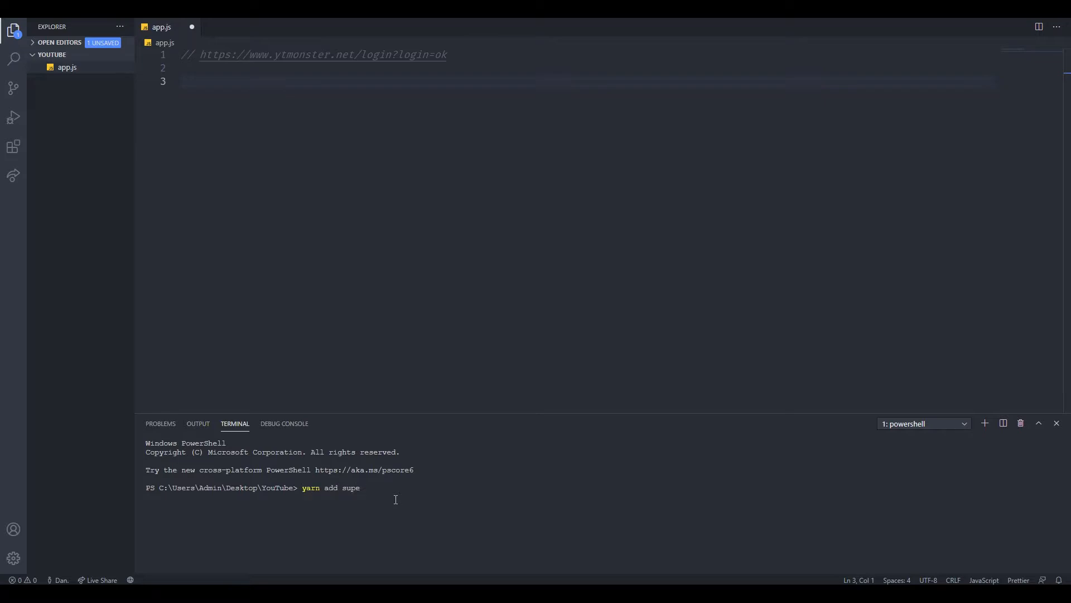
pyautogui.write('ra')
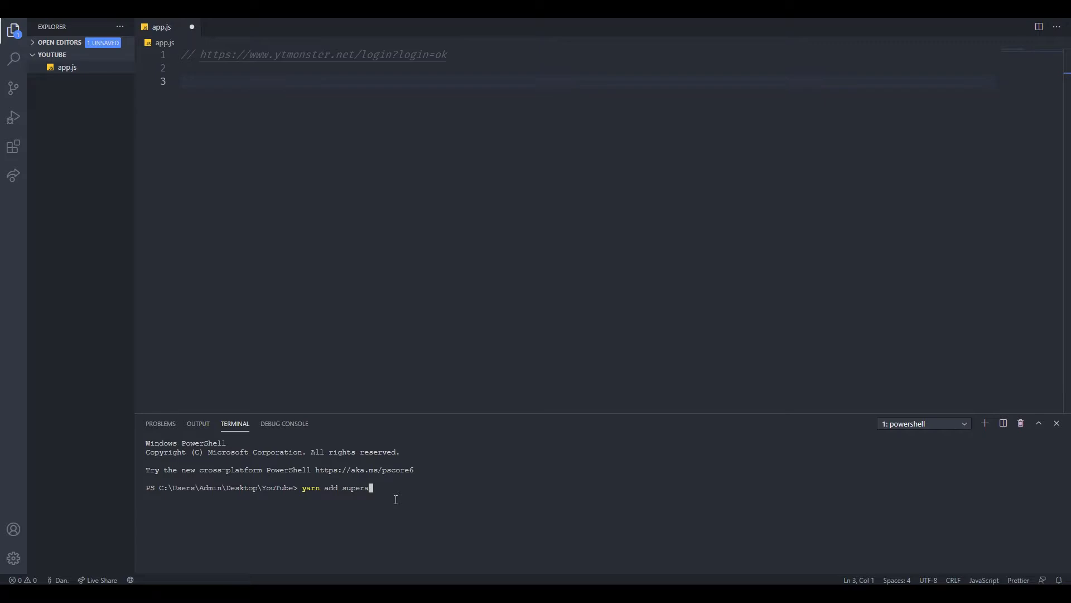
pyautogui.write('gent')
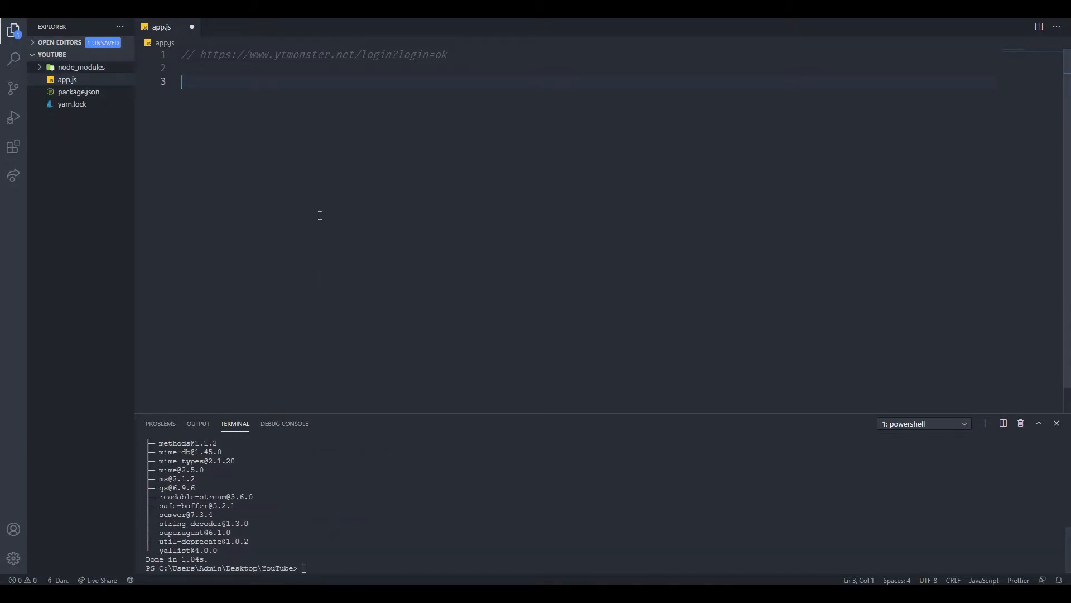
# Declare const superagent = require('superagent').agent() with a blank line after it.
pyautogui.write('const')
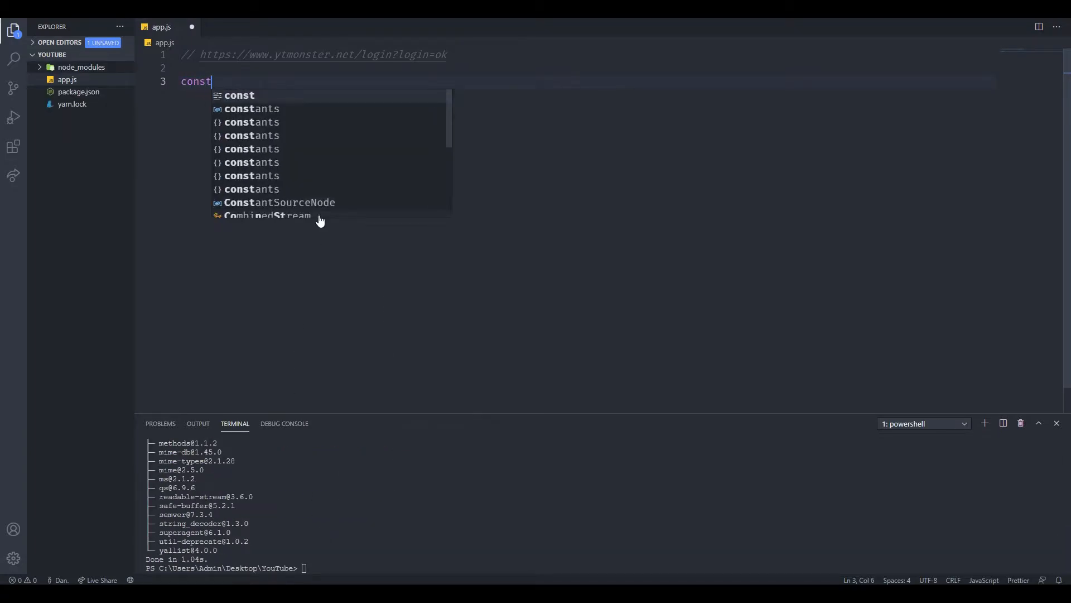
pyautogui.write('sup')
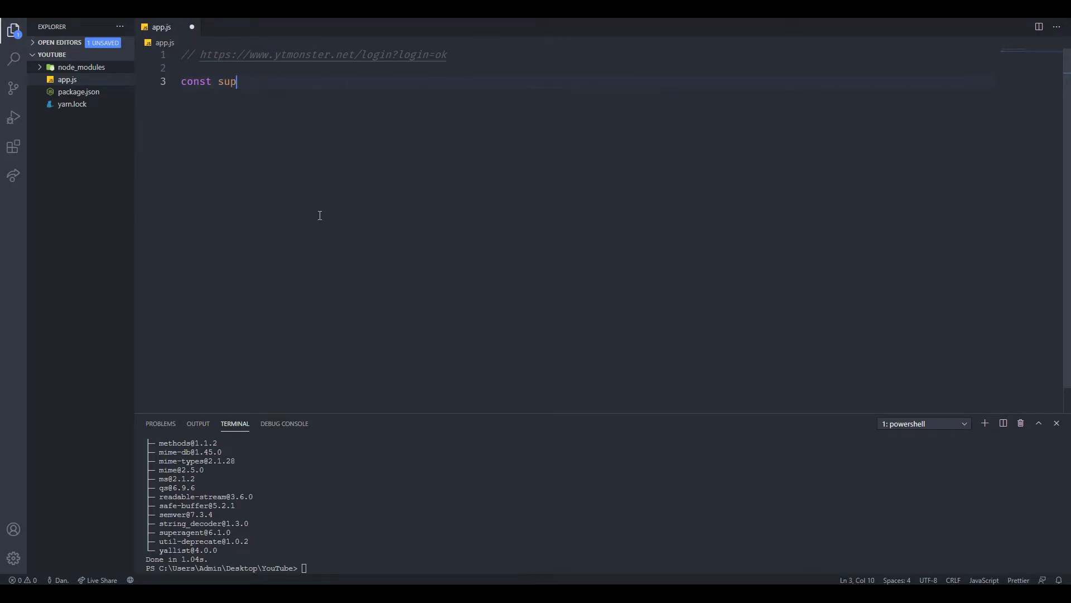
pyautogui.write("eragent = require('")
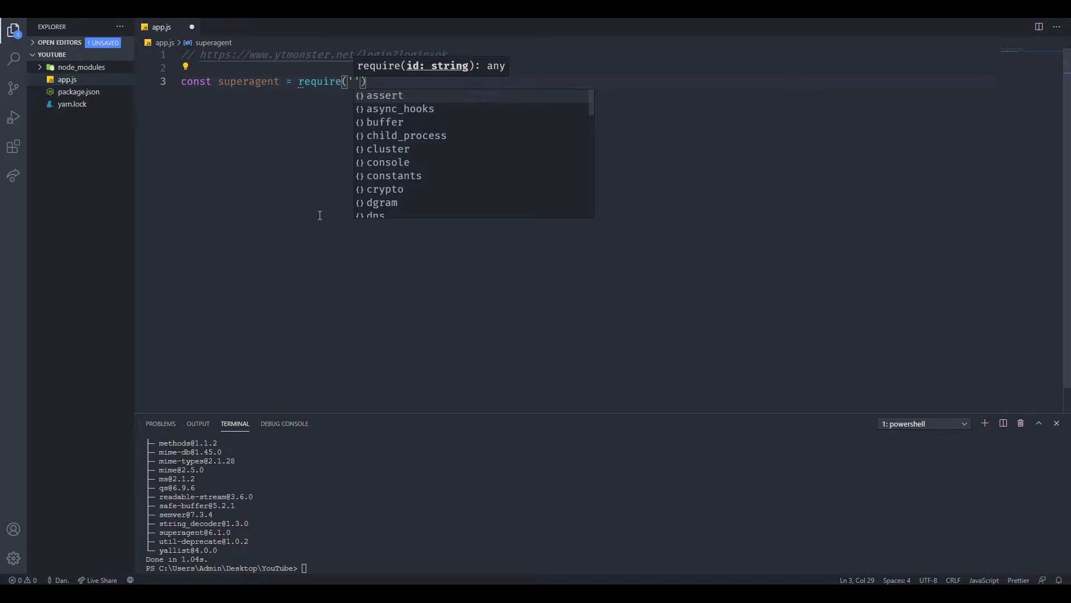
pyautogui.write('superagent')
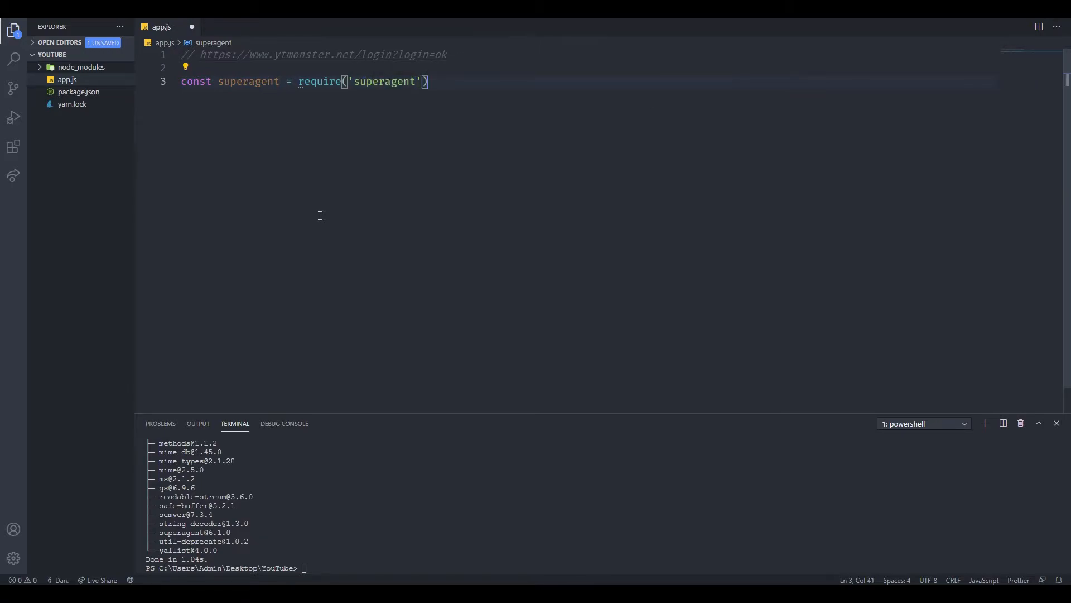
pyautogui.write('.agent(')
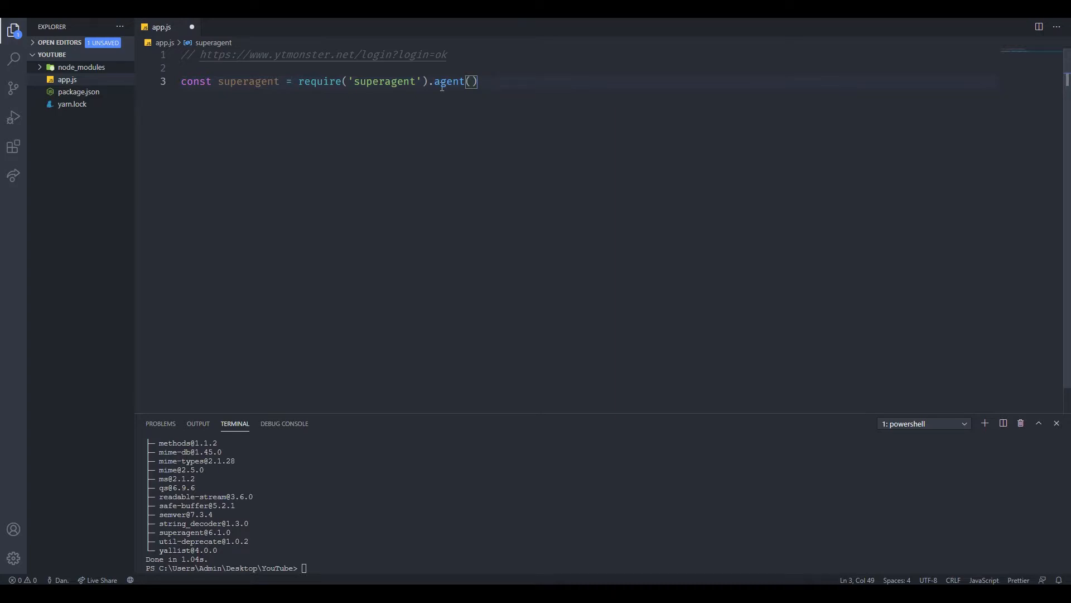
pyautogui.press('Enter')
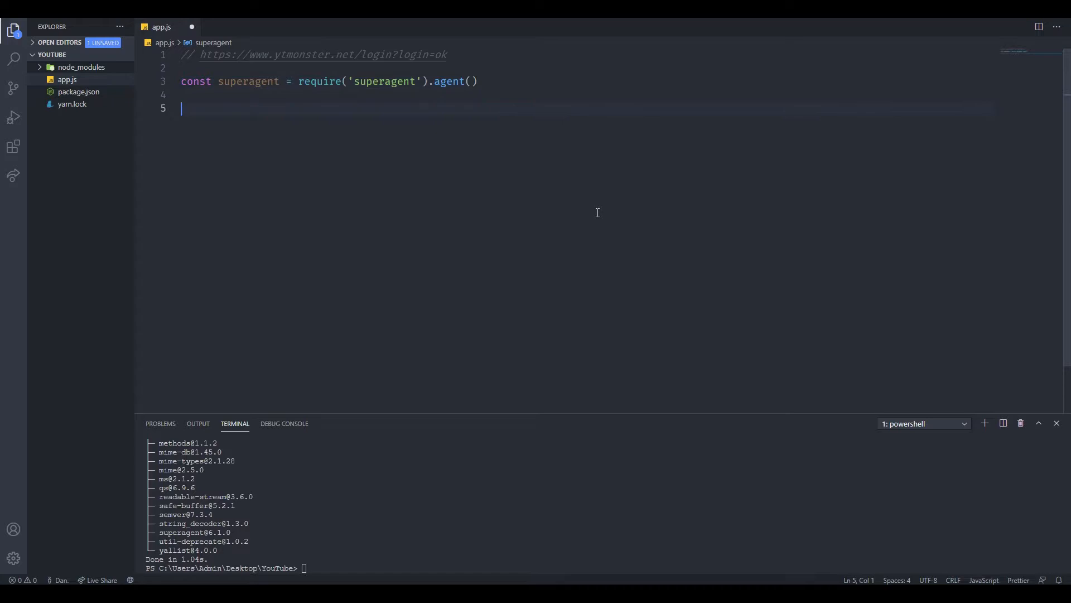
# Start const ytm = async () => { } with let dashboard = await superagent.post('') inside.
pyautogui.write('const')
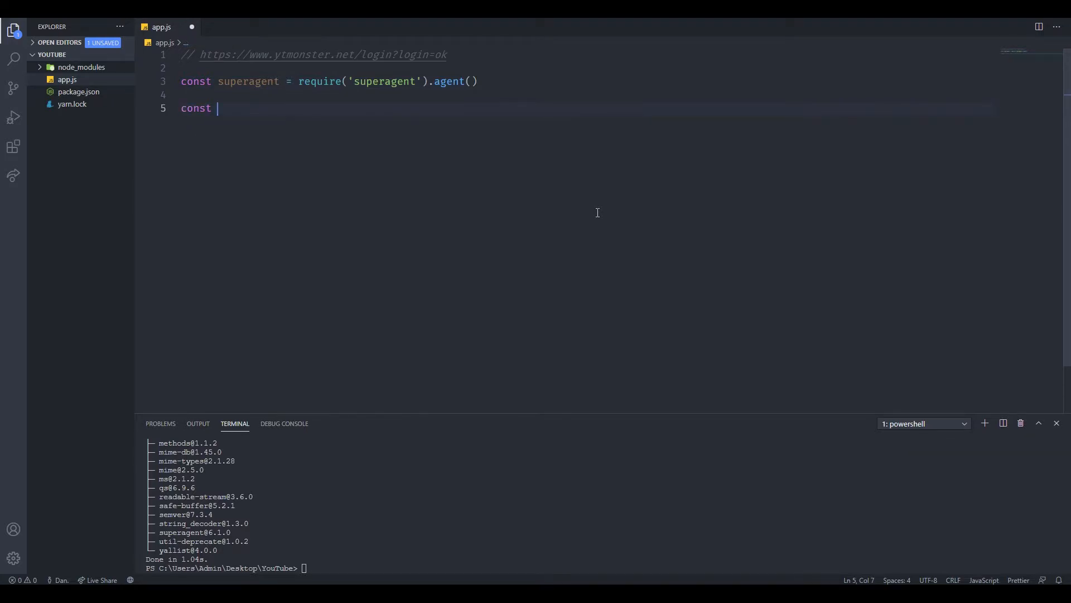
pyautogui.write('ytm = async')
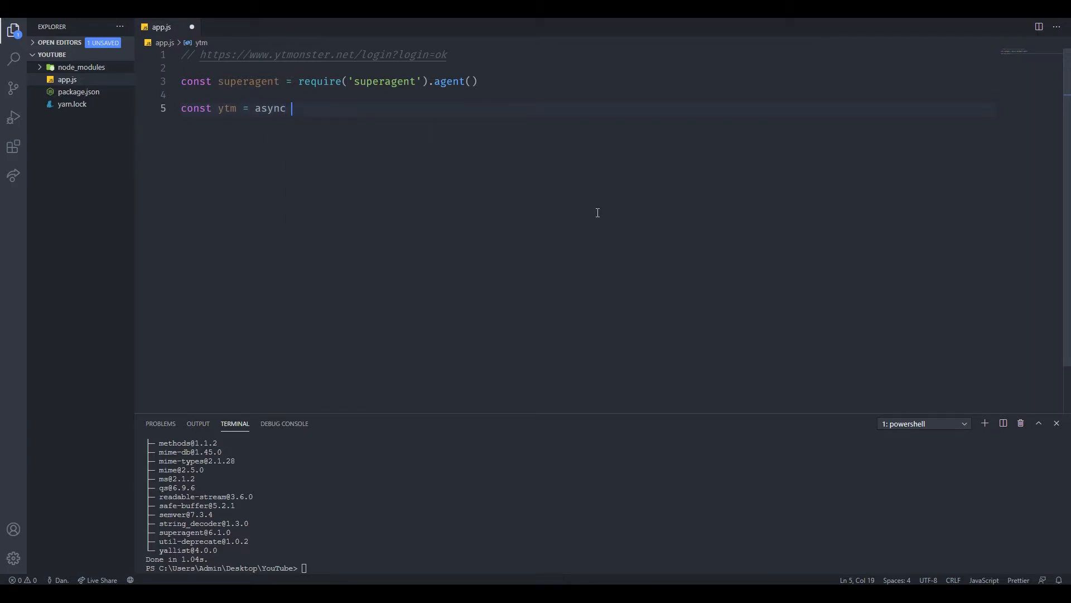
pyautogui.write('()')
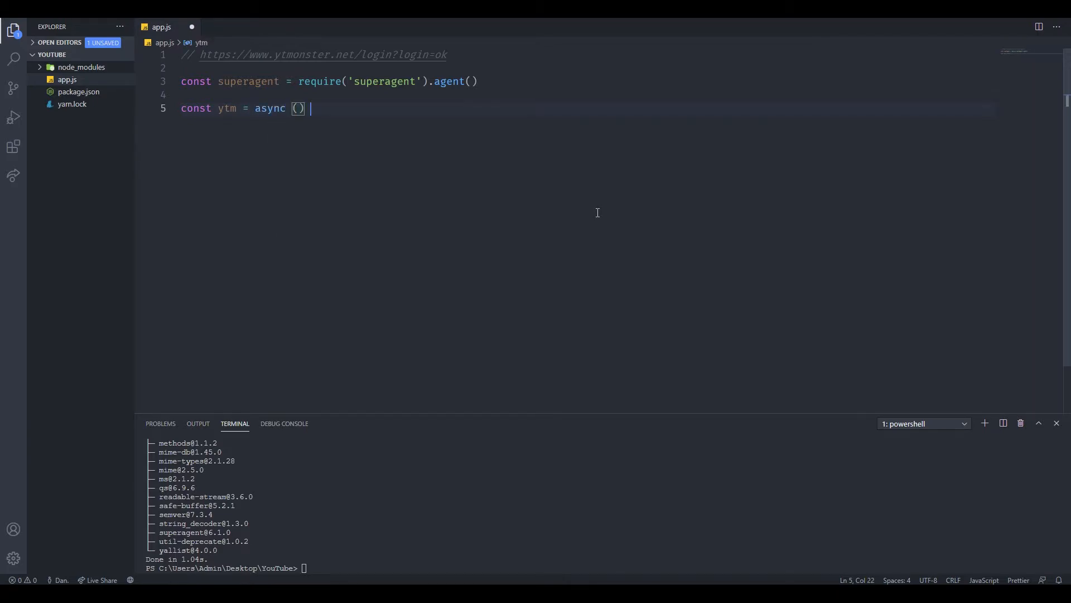
pyautogui.write('=>')
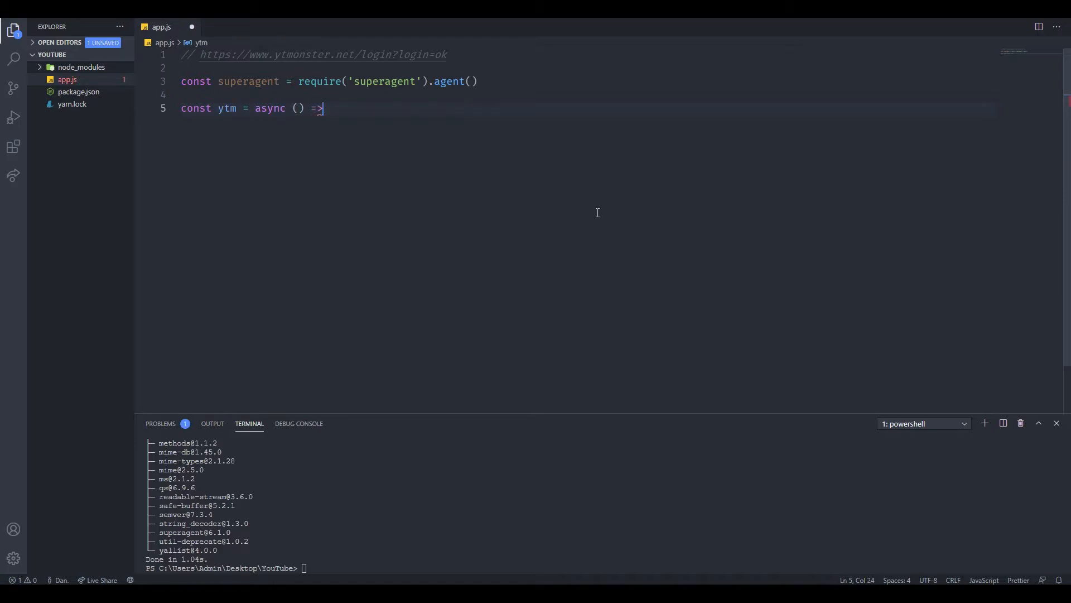
pyautogui.write('{')
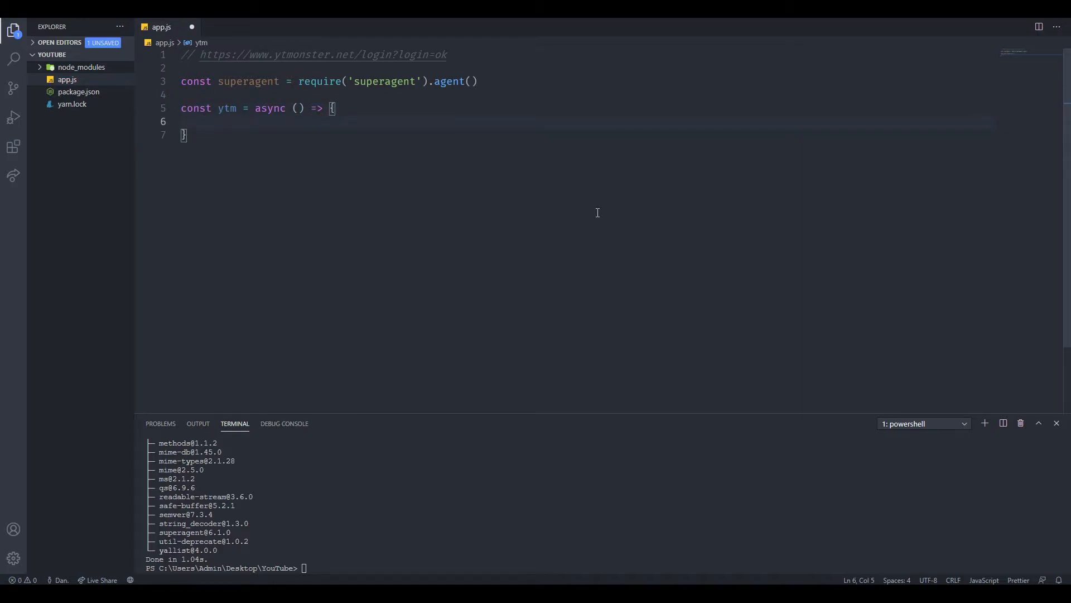
pyautogui.click(206, 121)
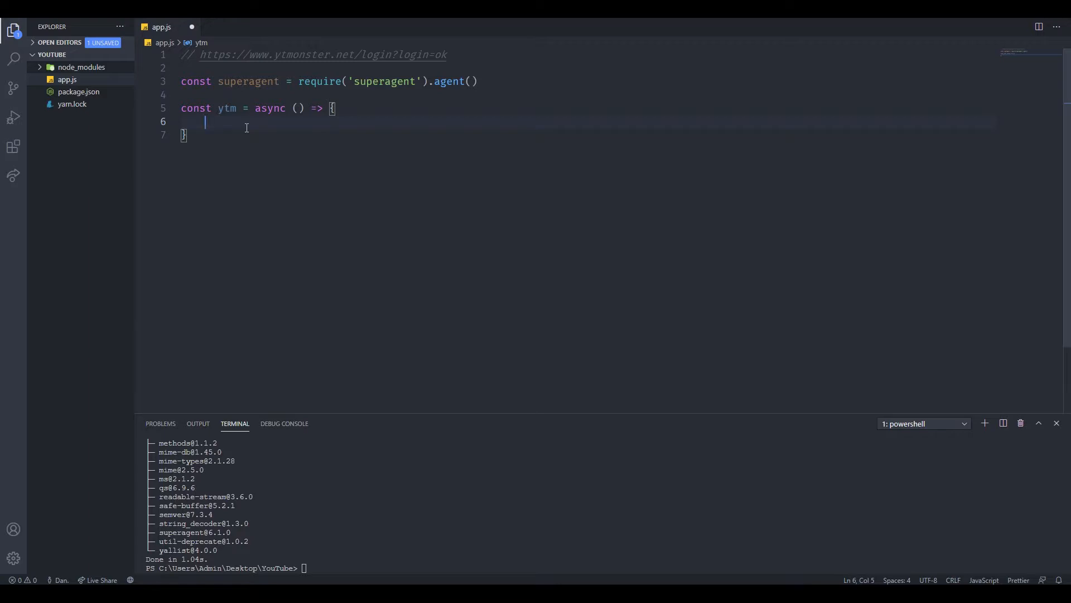
pyautogui.write('let das')
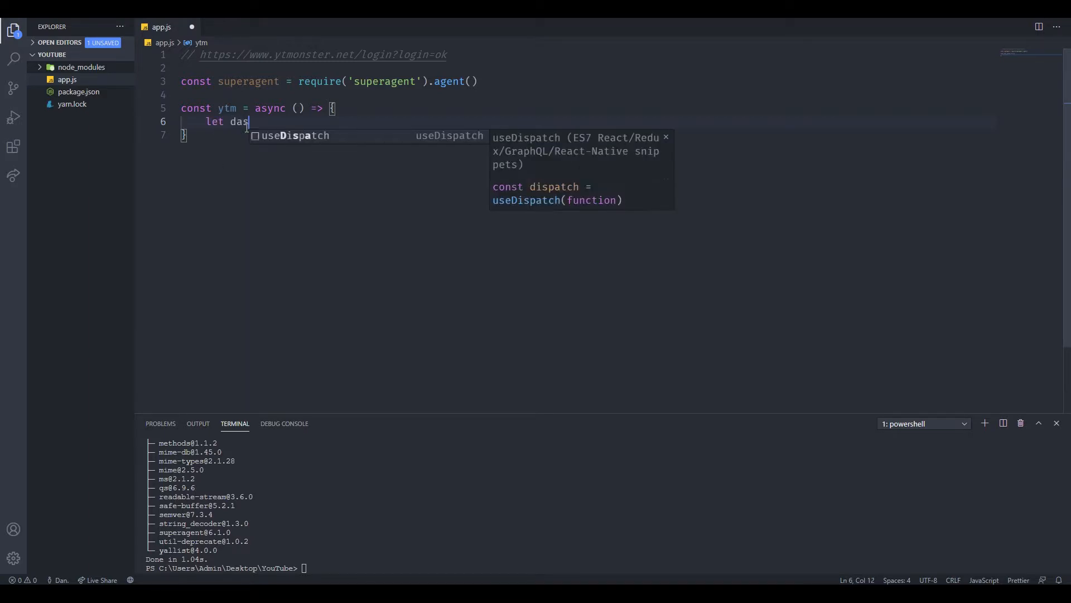
pyautogui.write('hboard =')
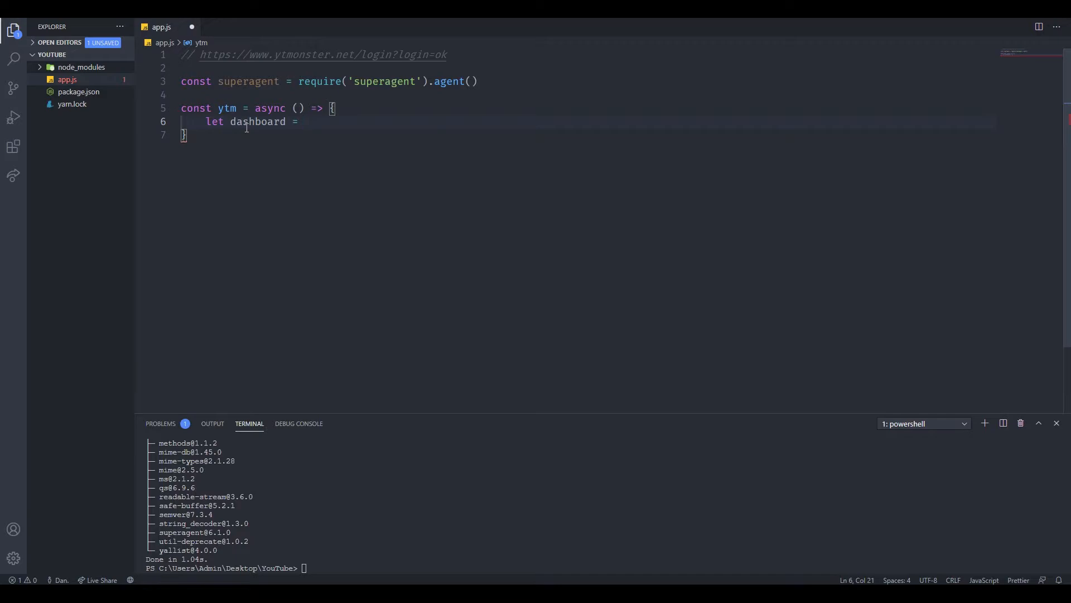
pyautogui.write('a')
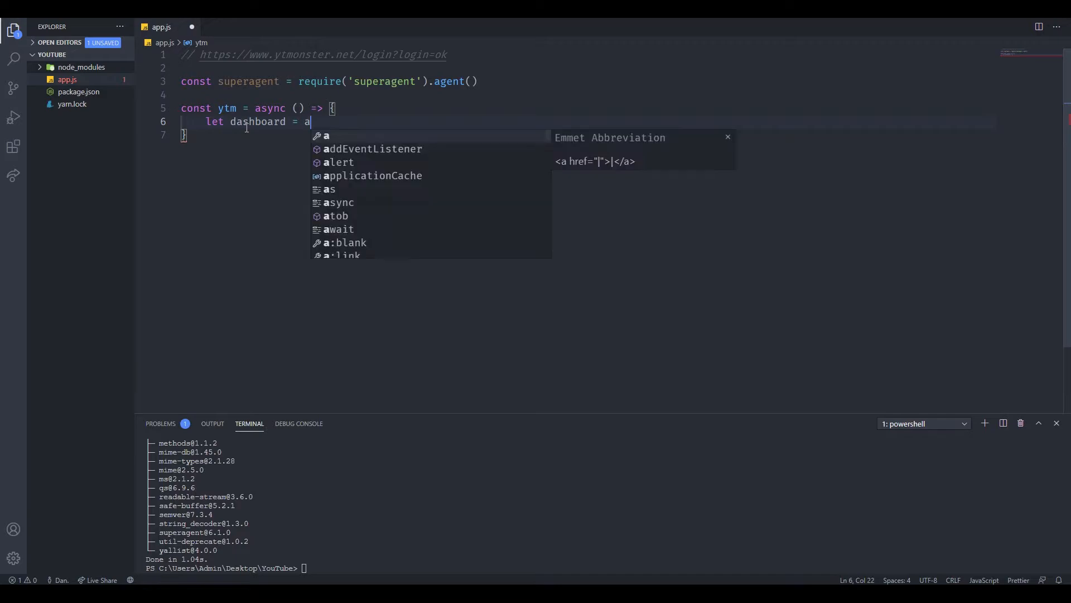
pyautogui.write('wait superagent')
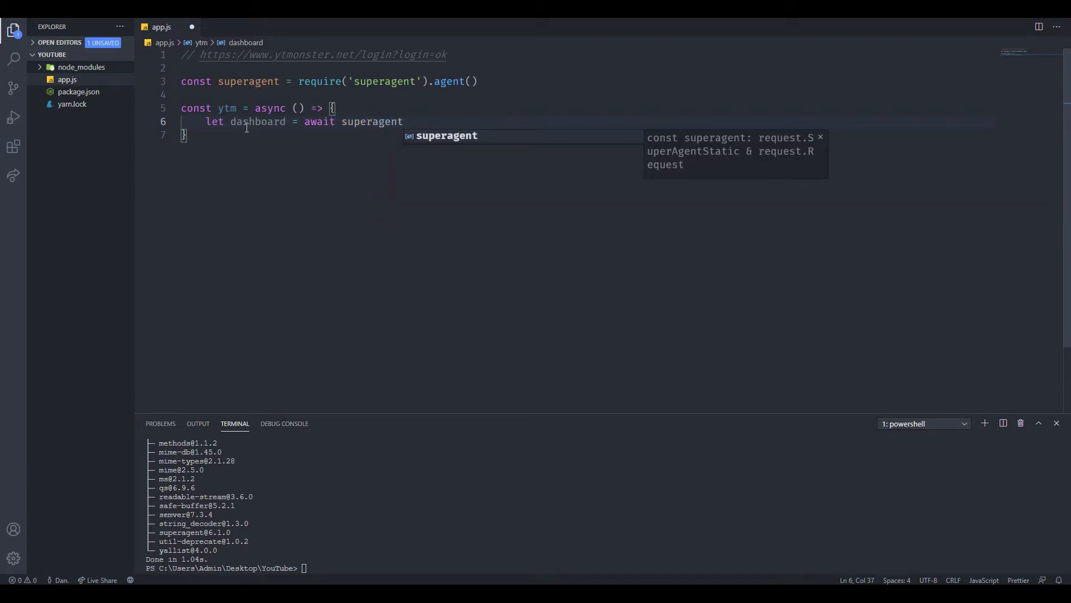
pyautogui.write('.post()')
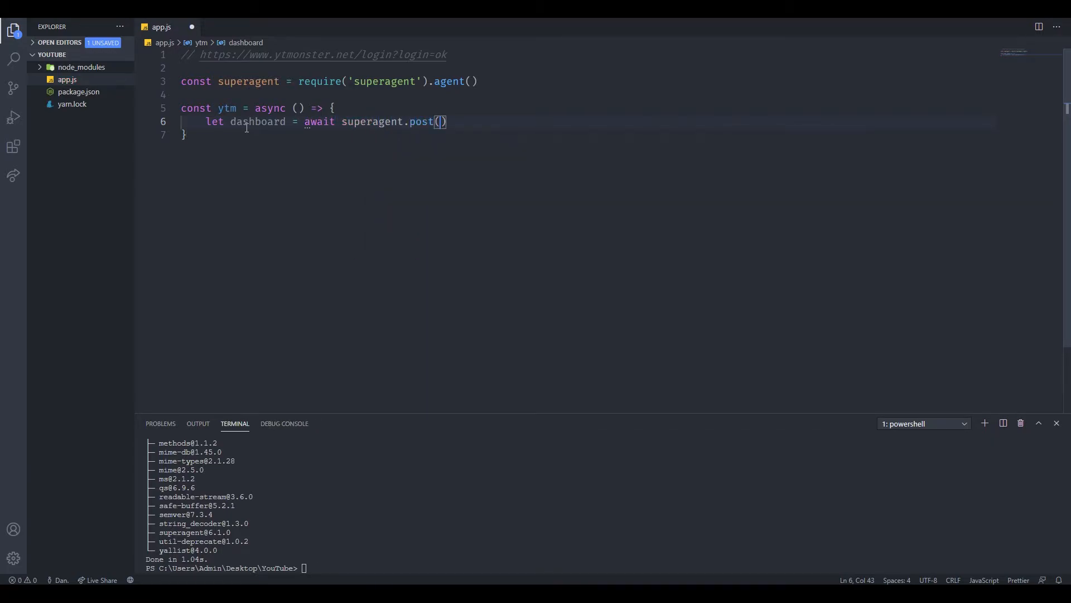
pyautogui.write("''")
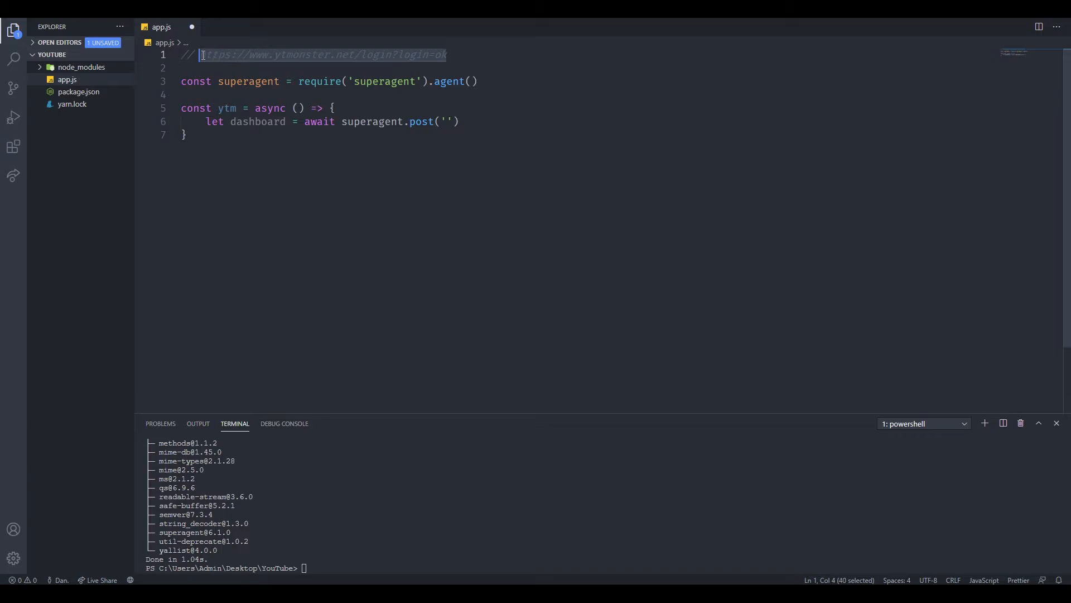
pyautogui.click(401, 53)
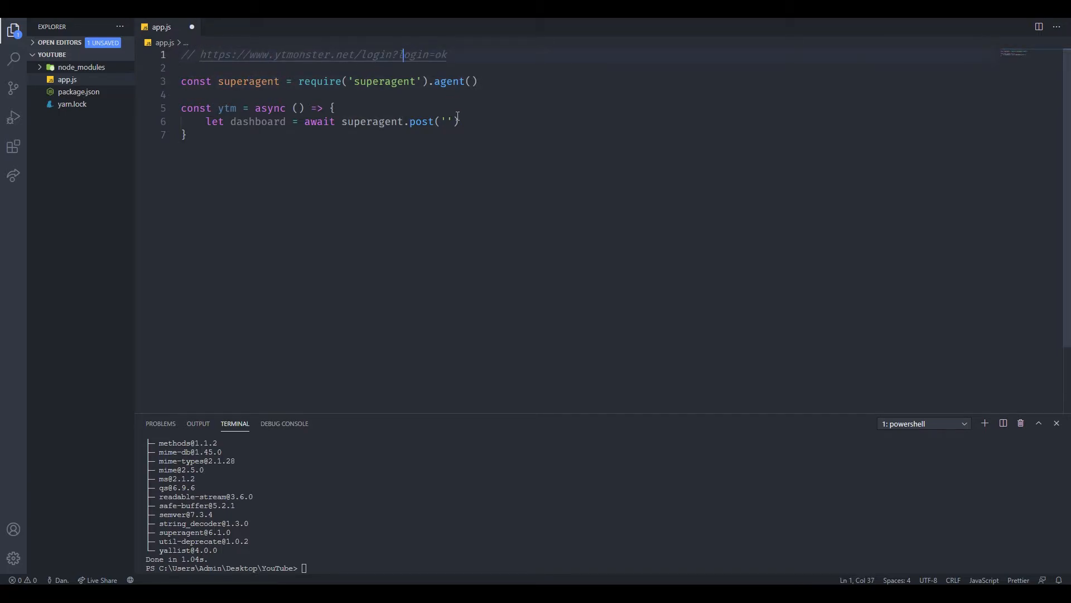
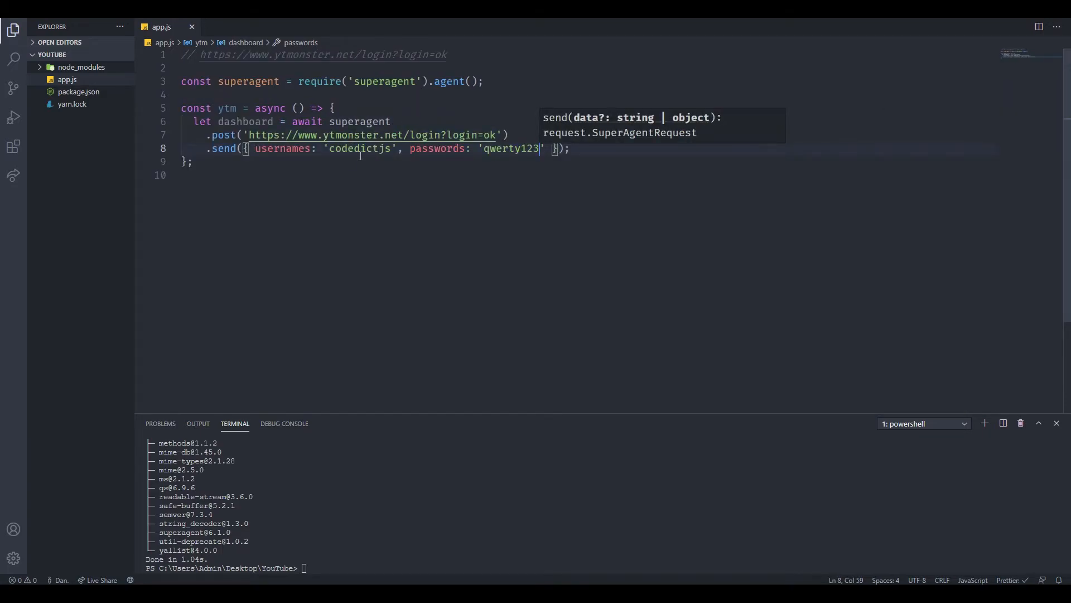
pyautogui.click(570, 148)
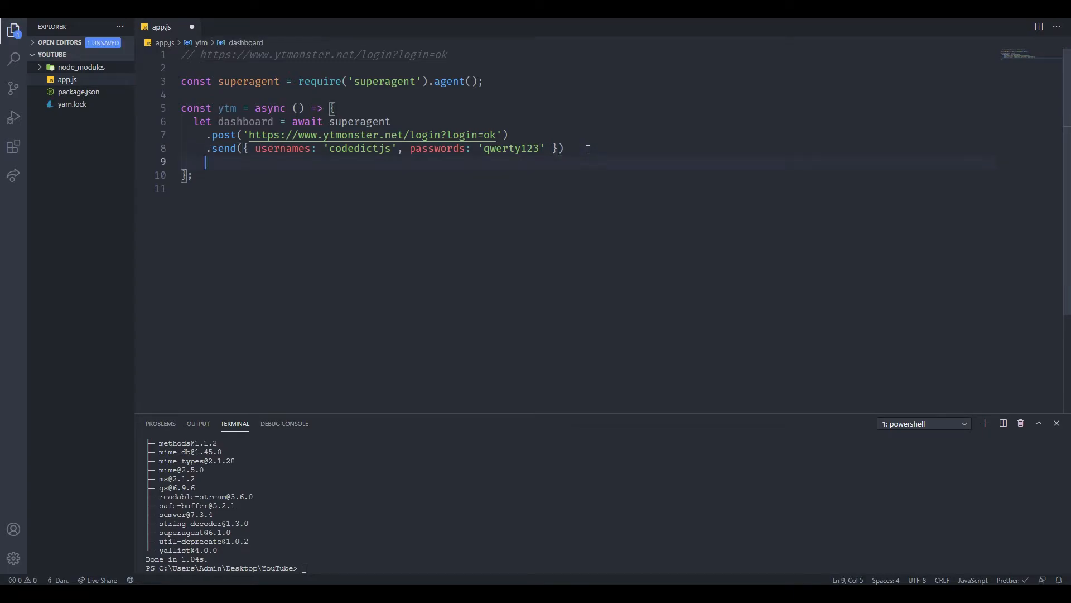
# Chain .set('Content-Type', 'application/x-www-form-urlencoded') onto the login request and begin a console log.
pyautogui.write(".set('Content-Type', 'application/x-www-form-urlencoded")
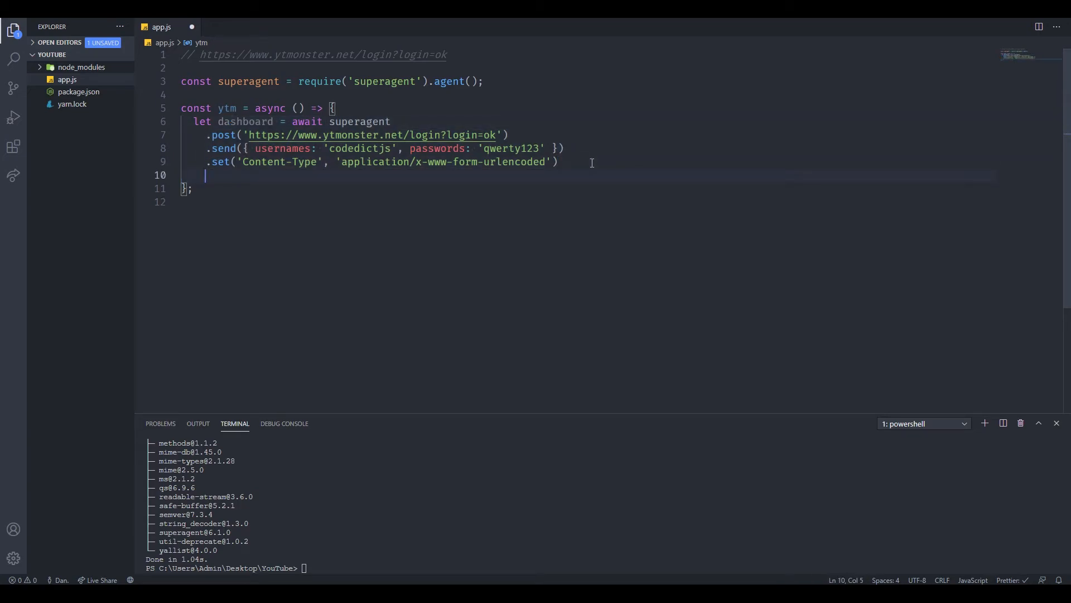
pyautogui.write('console.l')
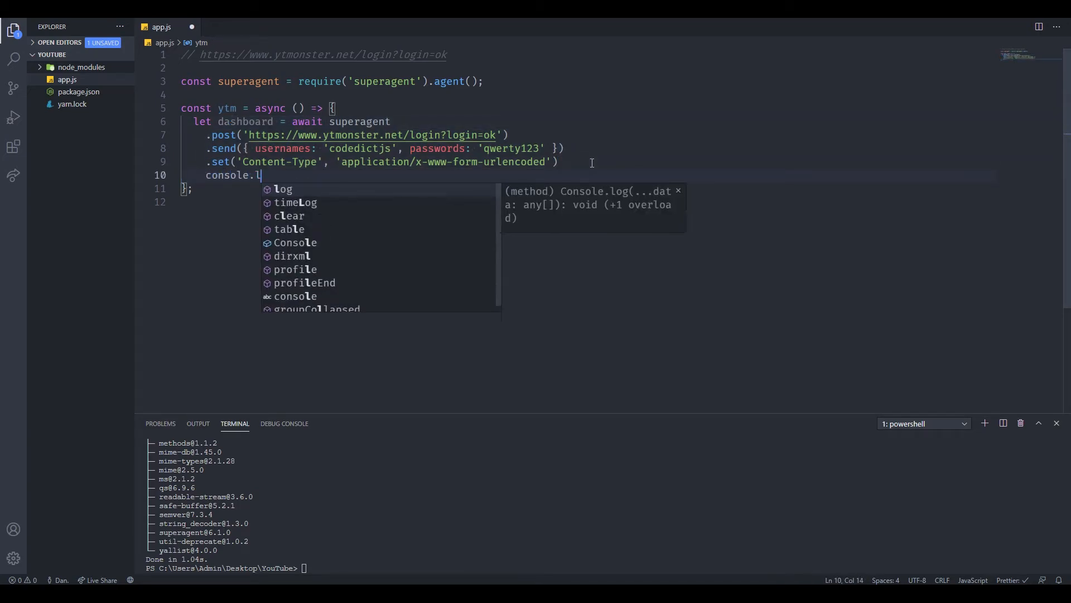
# Log dashboard.text inside ytm and call ytm(); at the bottom of app.js.
pyautogui.write('og(dash')
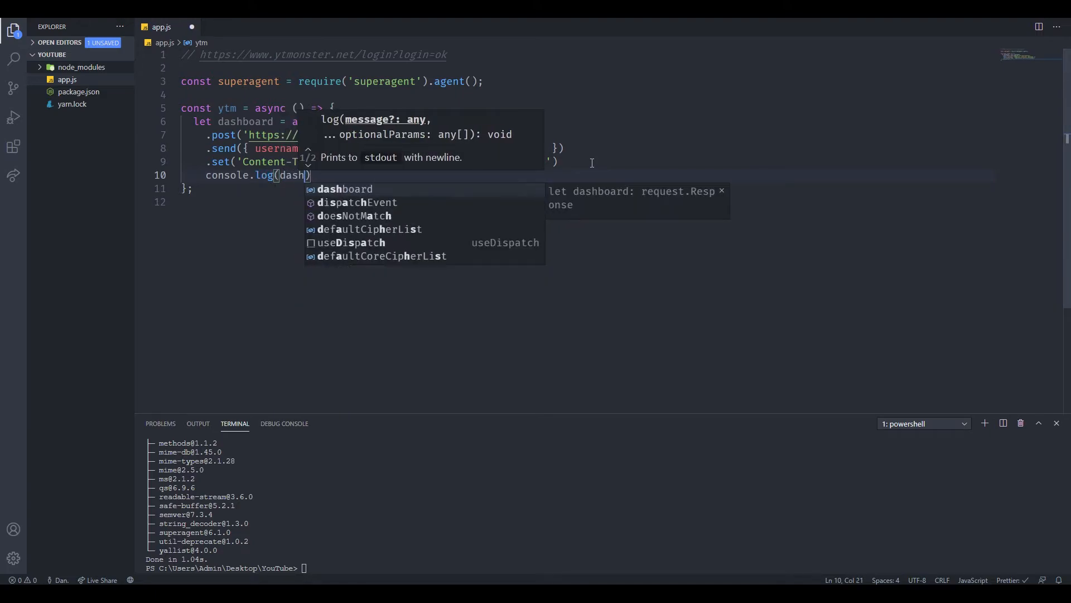
pyautogui.write('.')
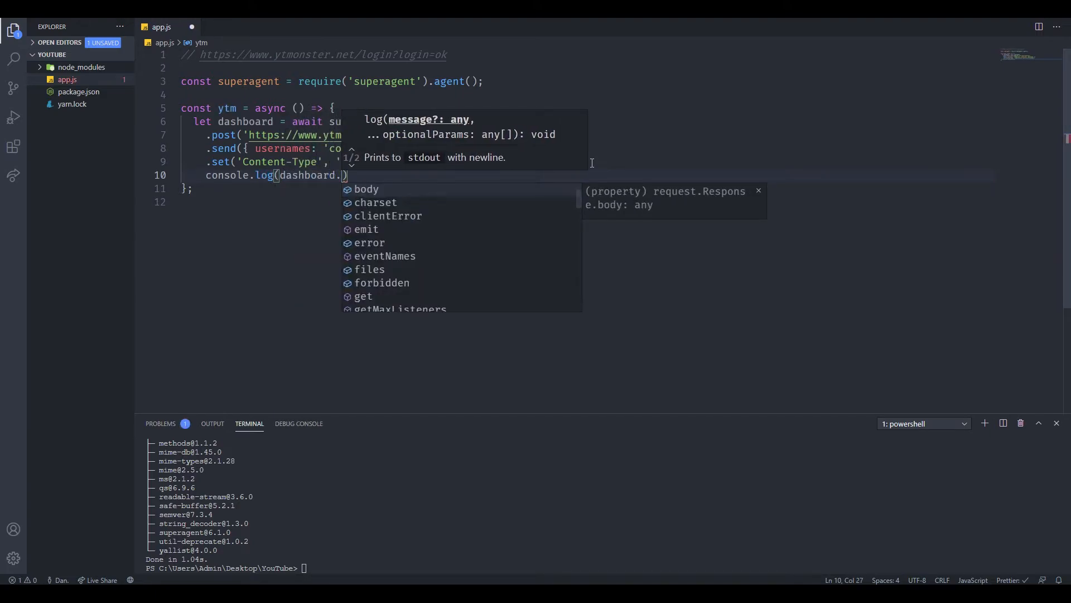
pyautogui.write('t')
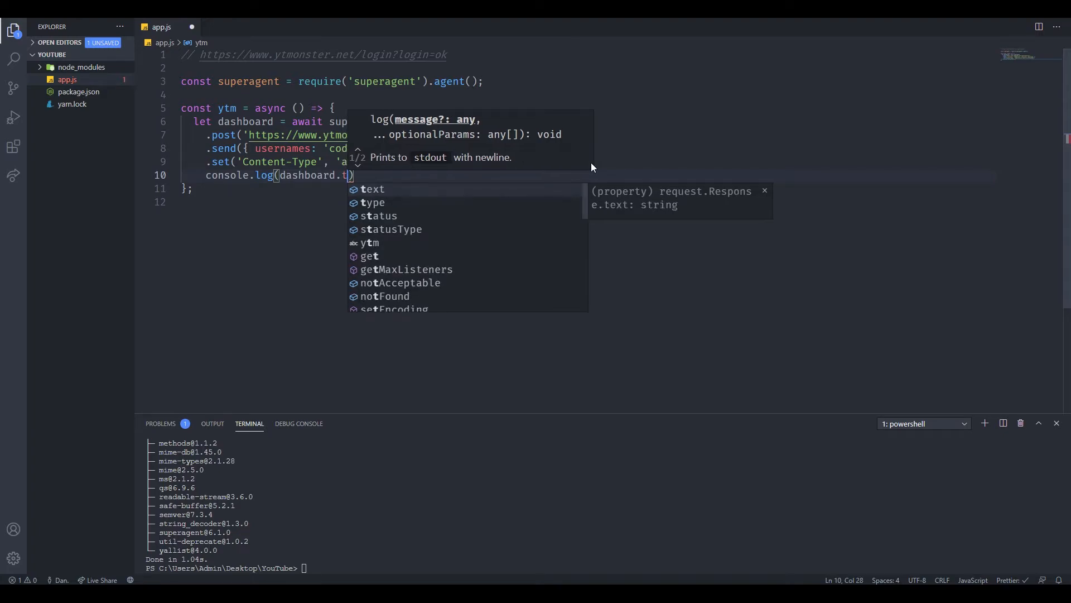
pyautogui.write('ext')
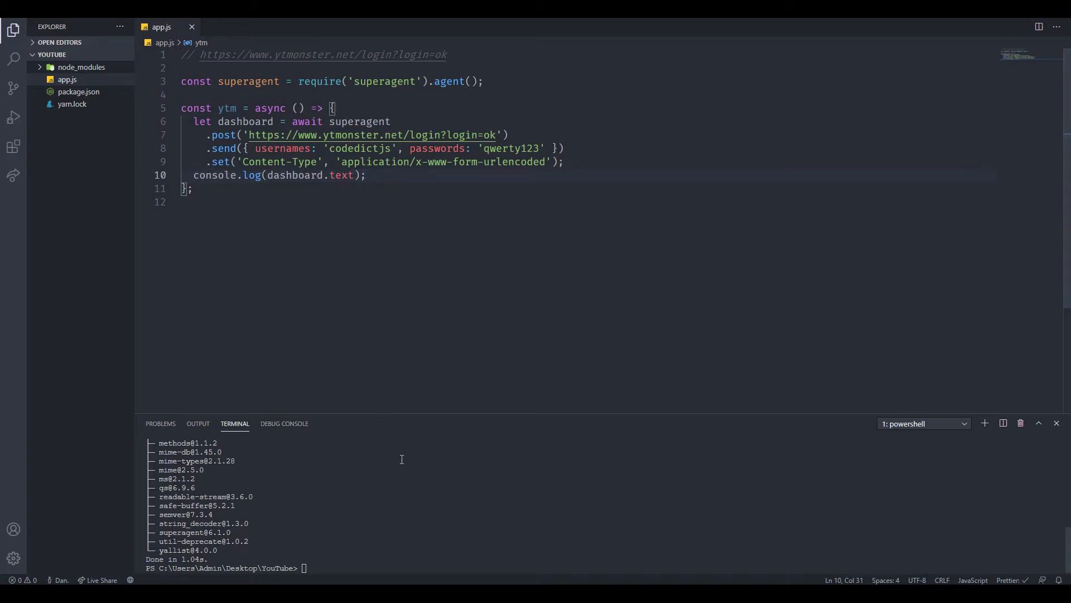
pyautogui.write('ytm')
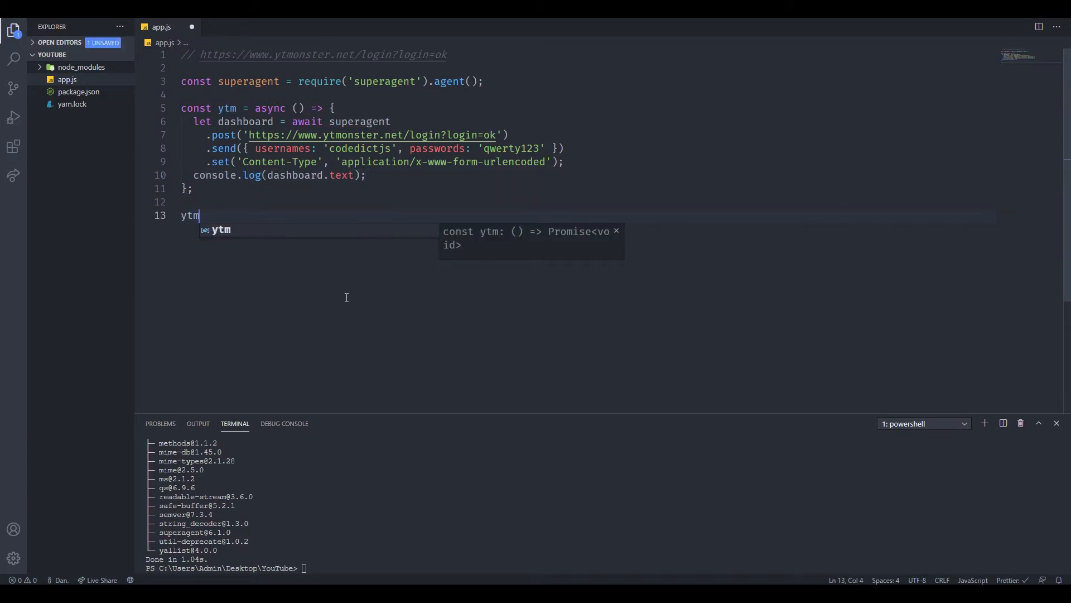
pyautogui.write('();')
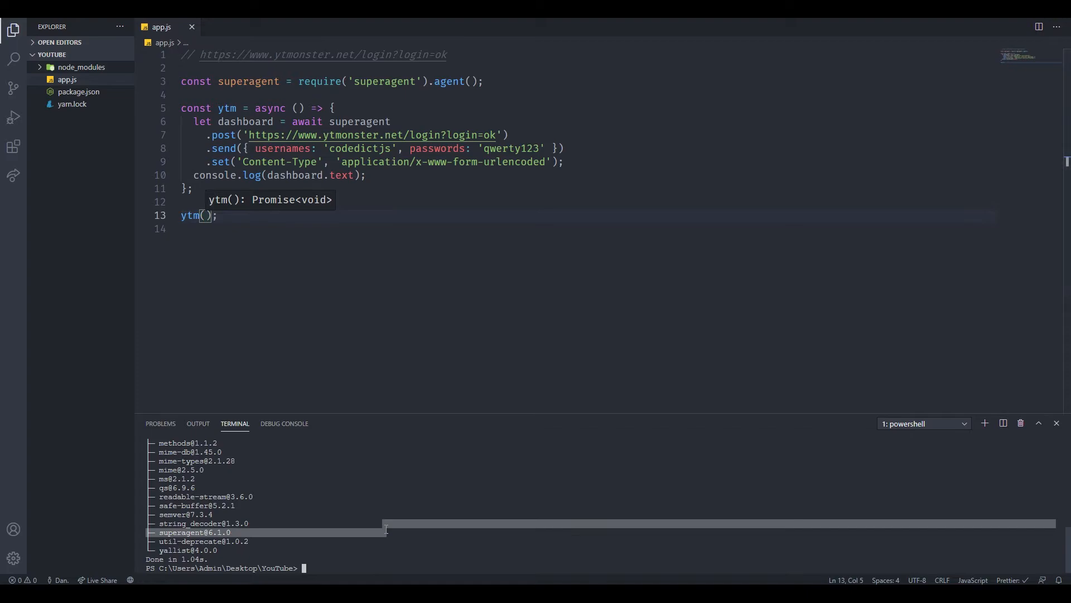
# Run node app in the terminal and search the printed HTML for 'coded'.
pyautogui.write('node app')
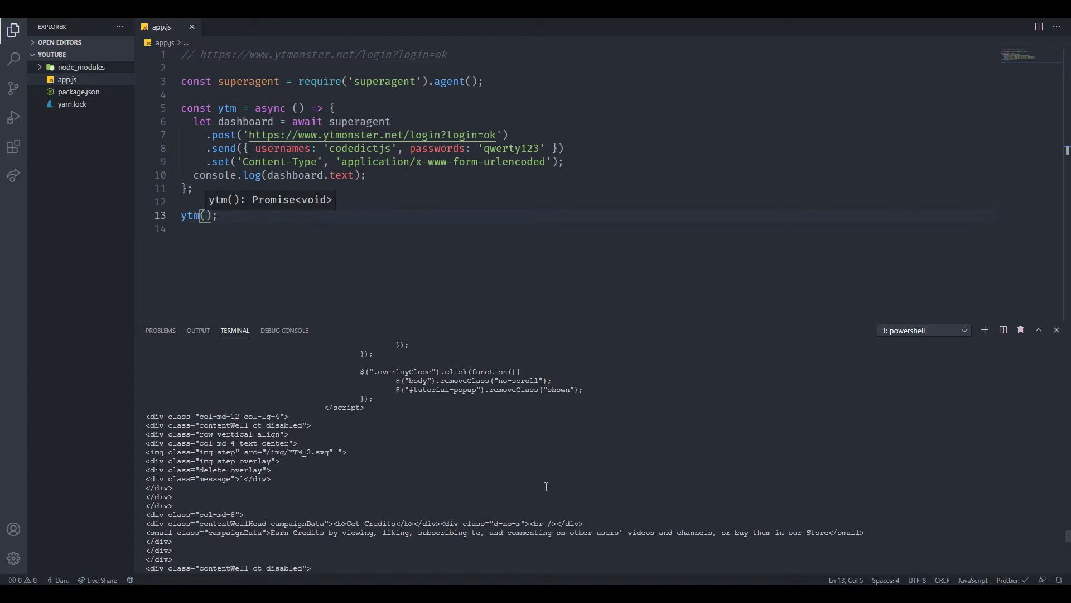
pyautogui.moveTo(523, 497)
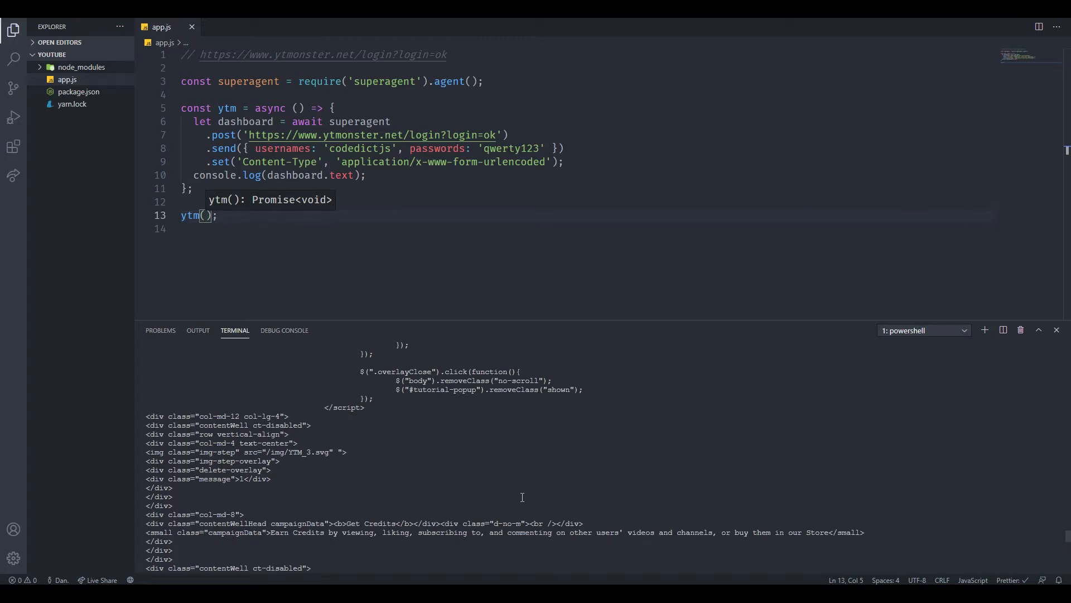
pyautogui.write('coded')
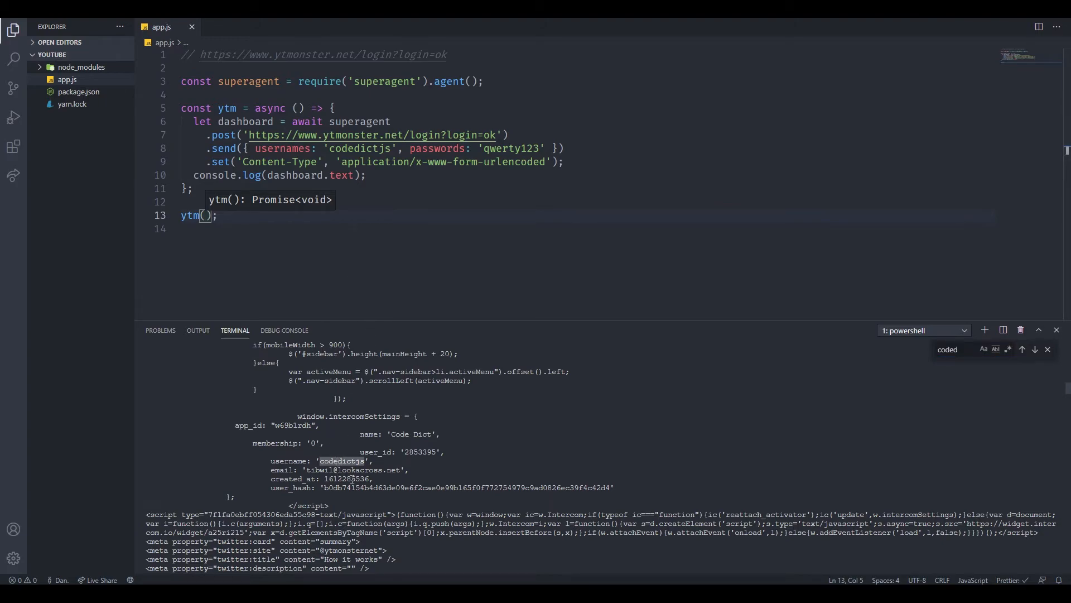
# Scroll the terminal output to the codedictjs match and go to the referrals page.
pyautogui.scroll(-3)
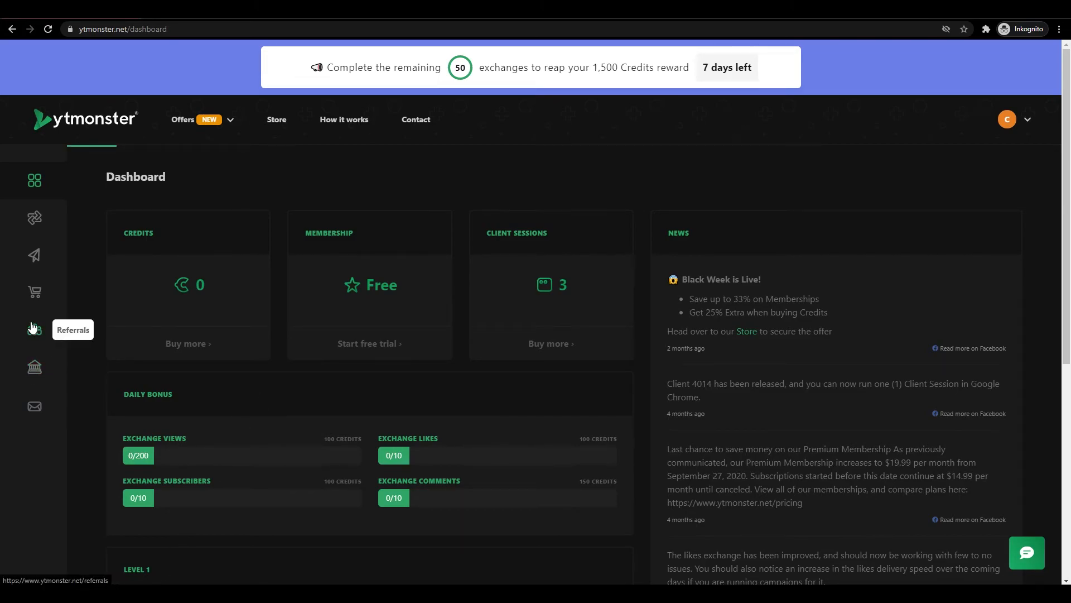
pyautogui.click(34, 330)
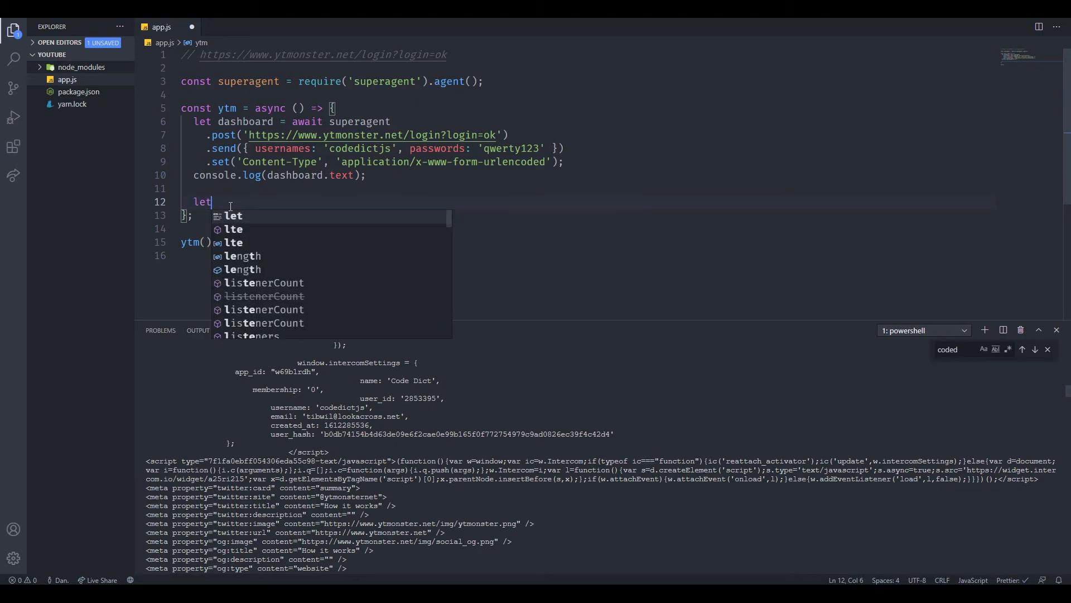
pyautogui.write('referral')
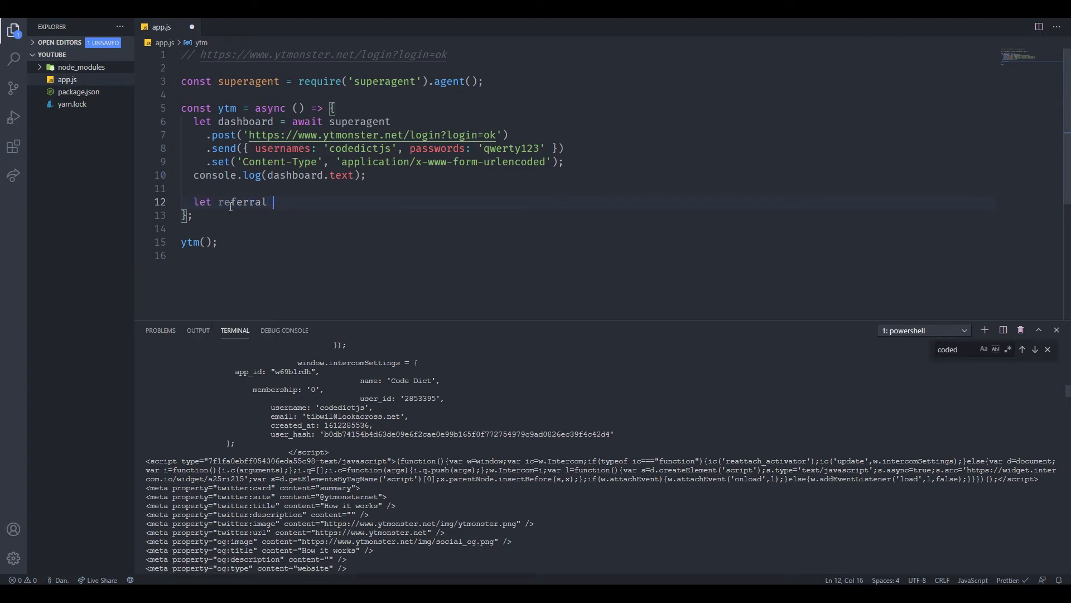
pyautogui.write('= await superage')
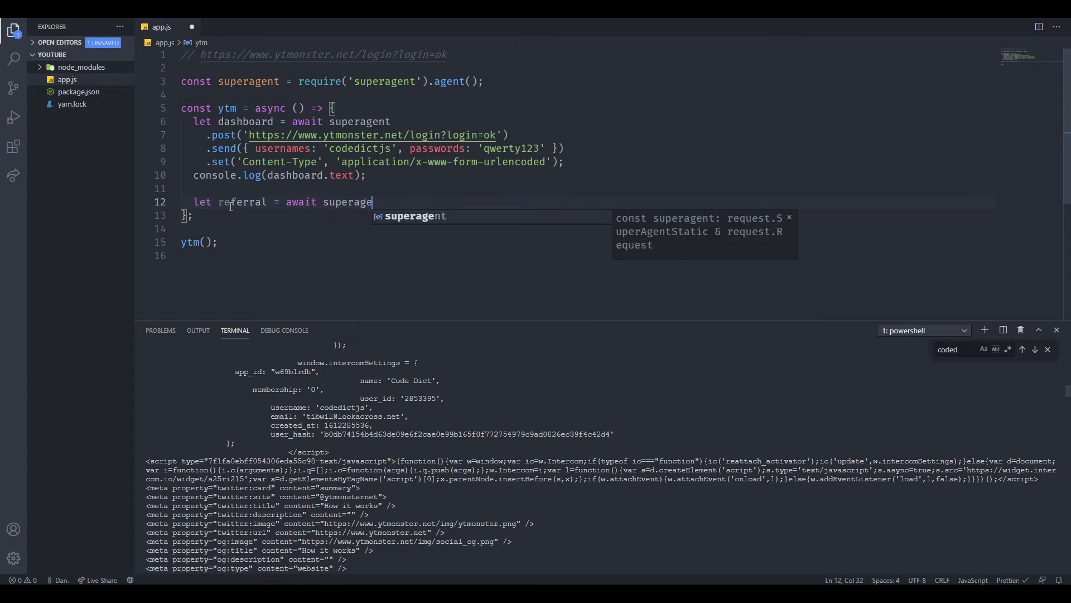
pyautogui.write('(await superagent).get(')
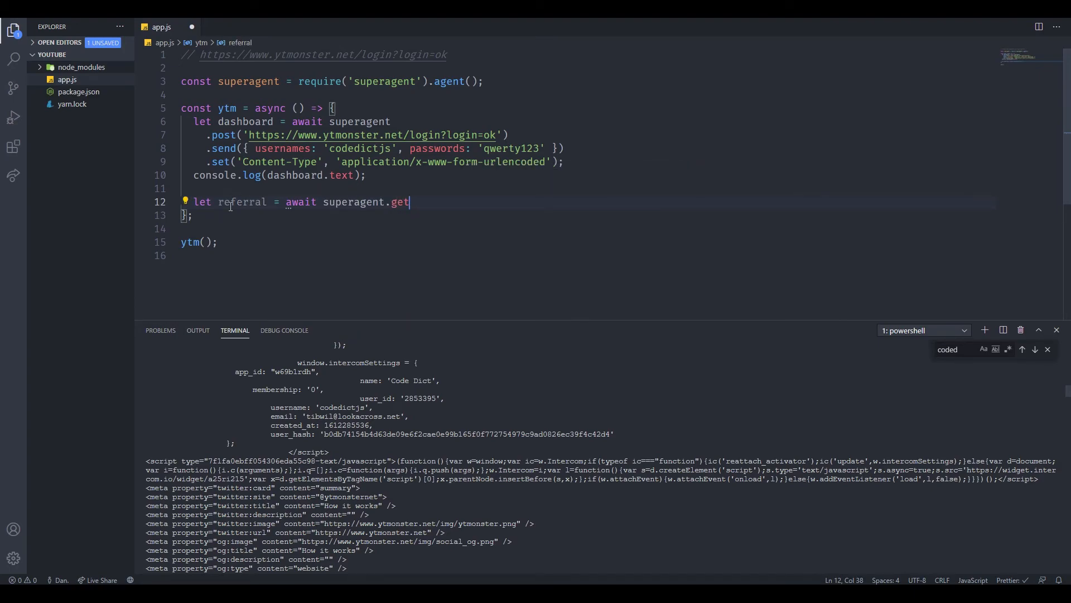
pyautogui.write("('https://www.ytmonster.net/referrals')")
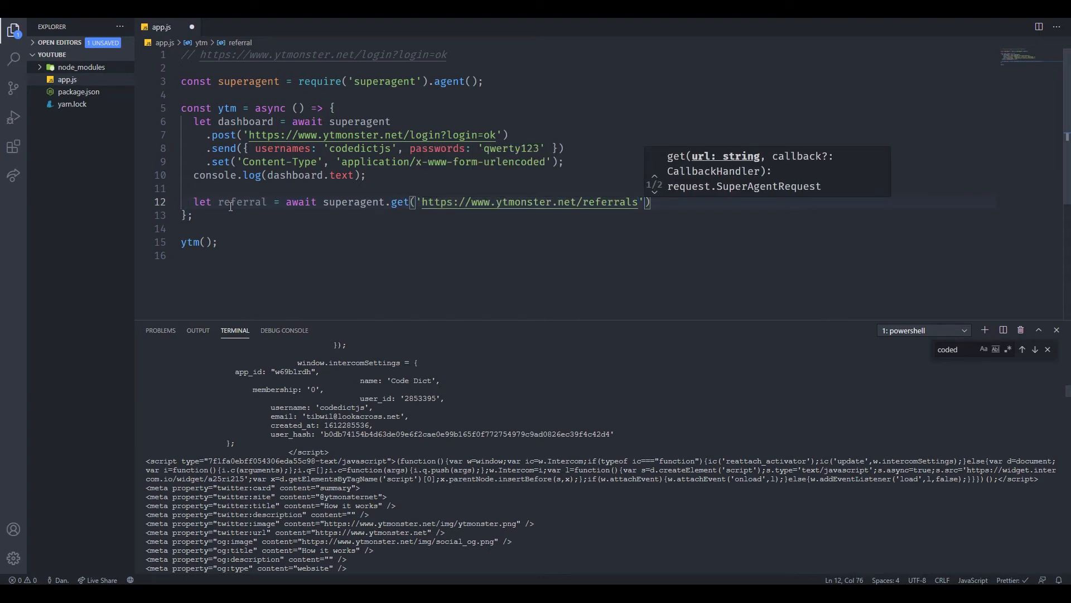
pyautogui.write(';')
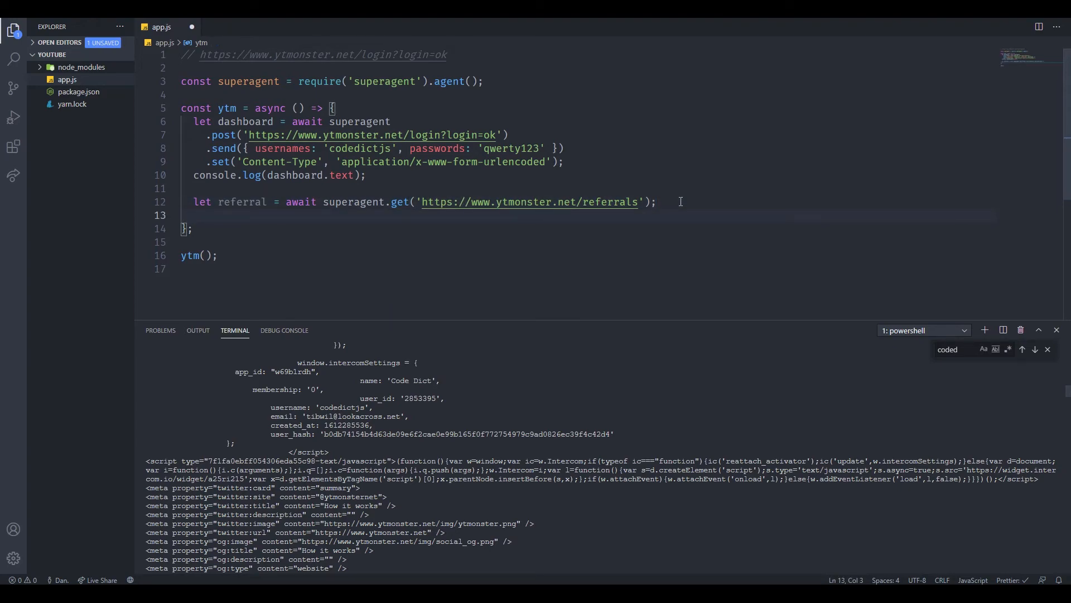
# Log referral.html on the line below the GET request.
pyautogui.write('console.log()')
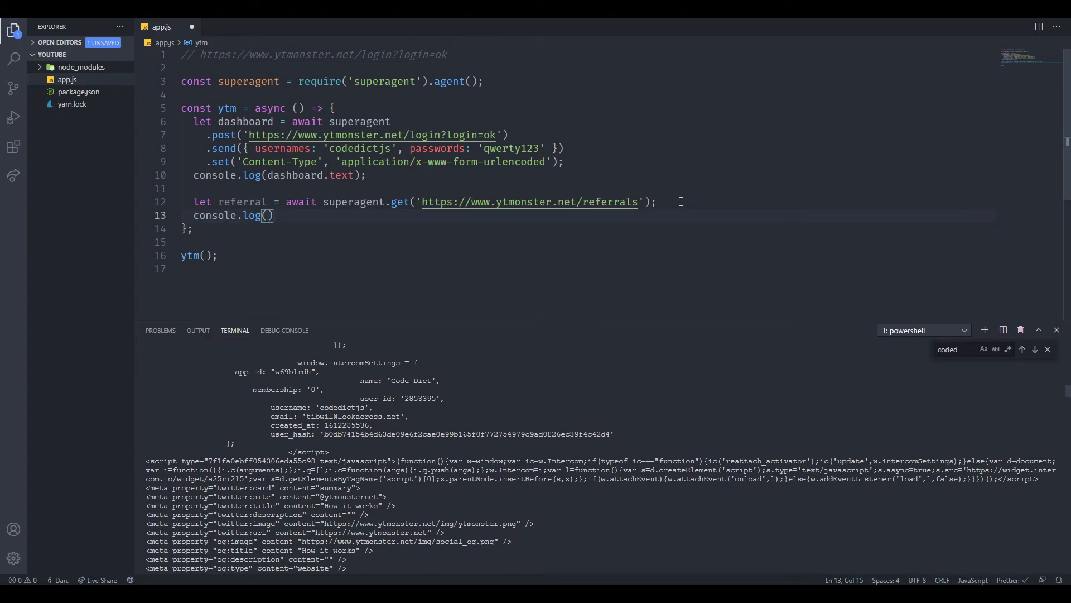
pyautogui.write('referral')
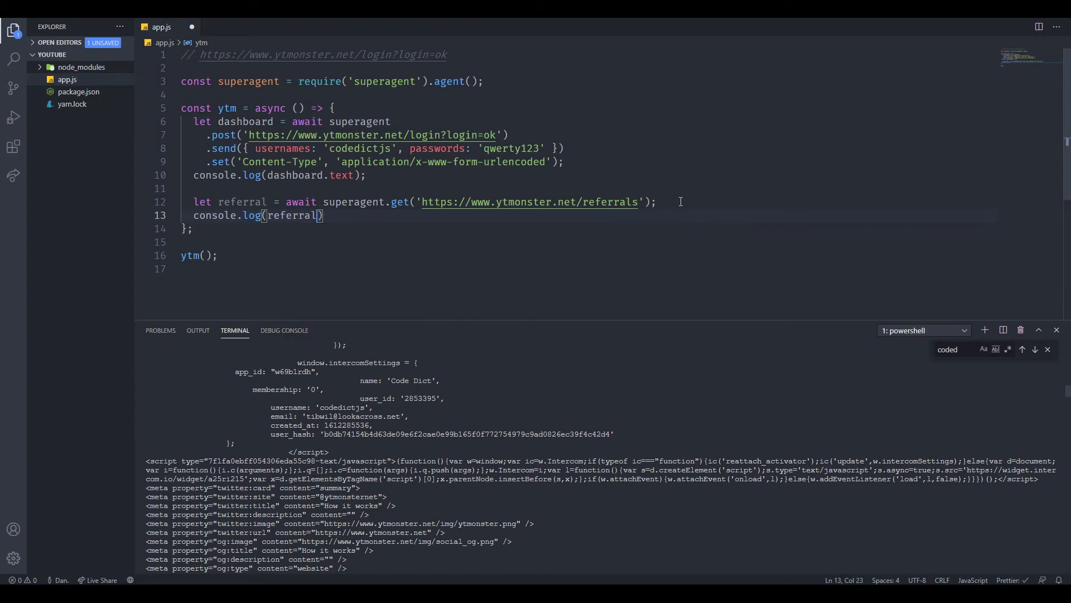
pyautogui.write('.html')
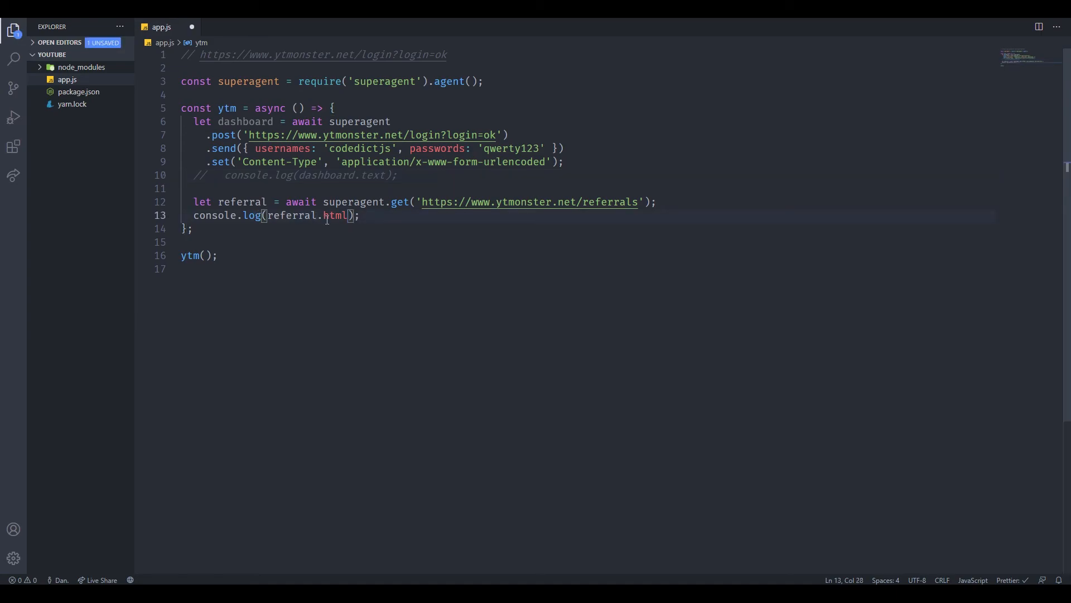
# Replace html with text so the log prints referral.text.
pyautogui.doubleClick(336, 215)
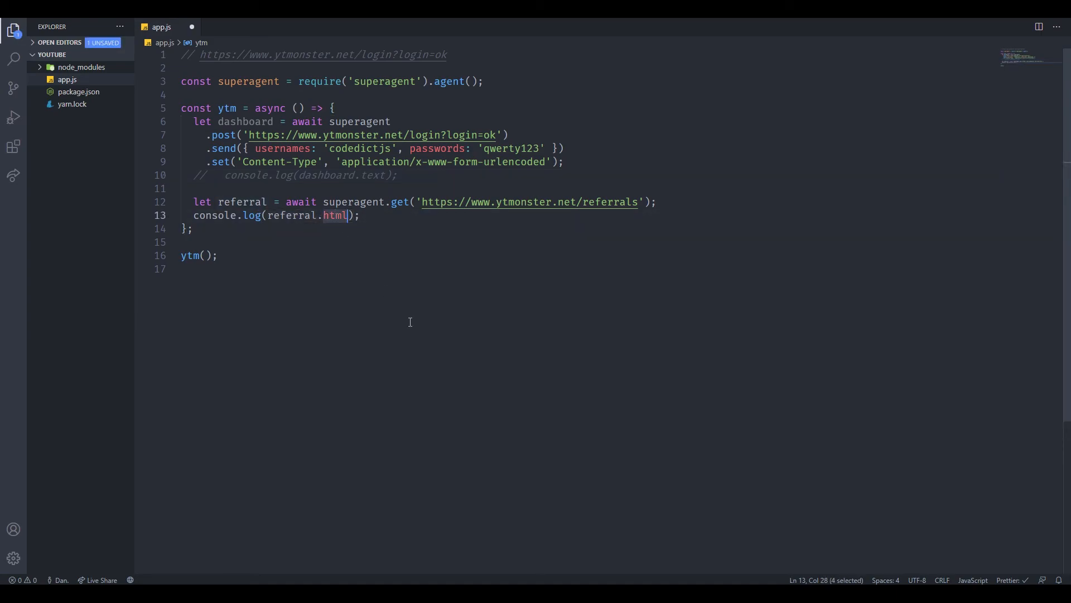
pyautogui.write('te')
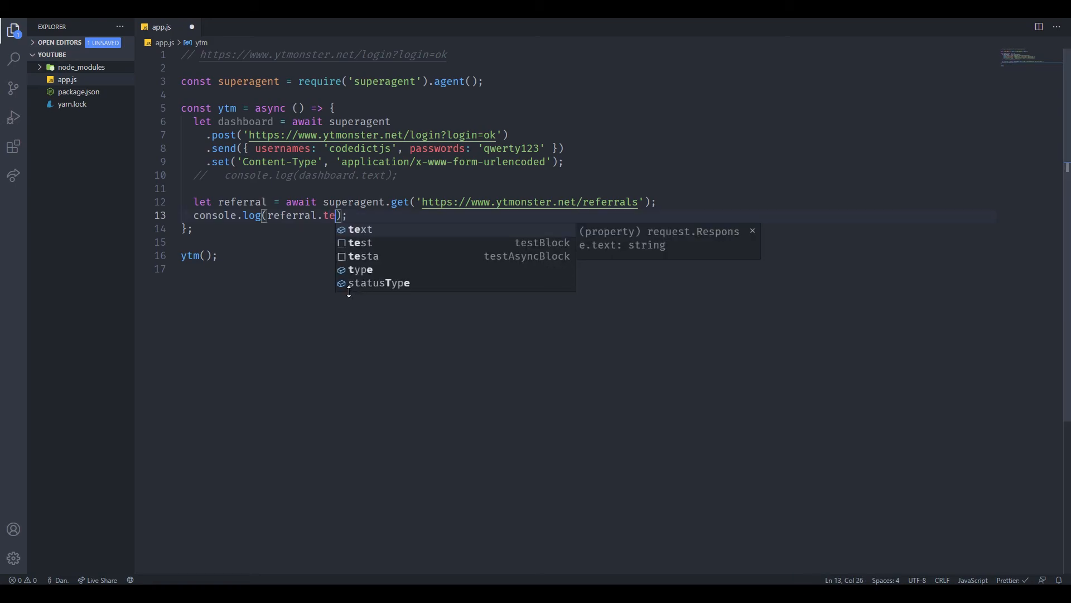
pyautogui.press('Tab')
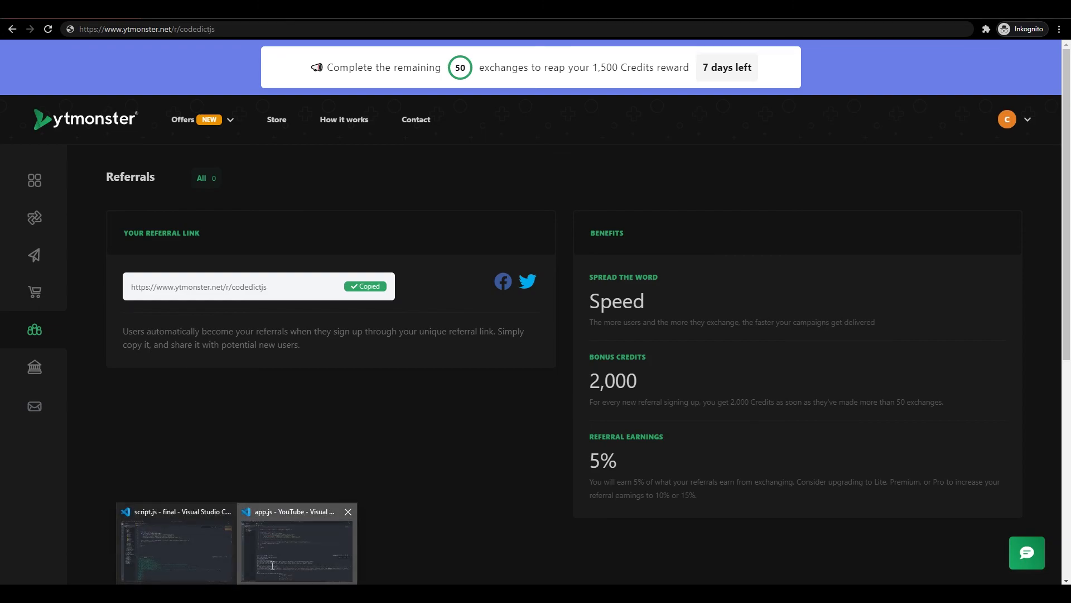
pyautogui.click(296, 547)
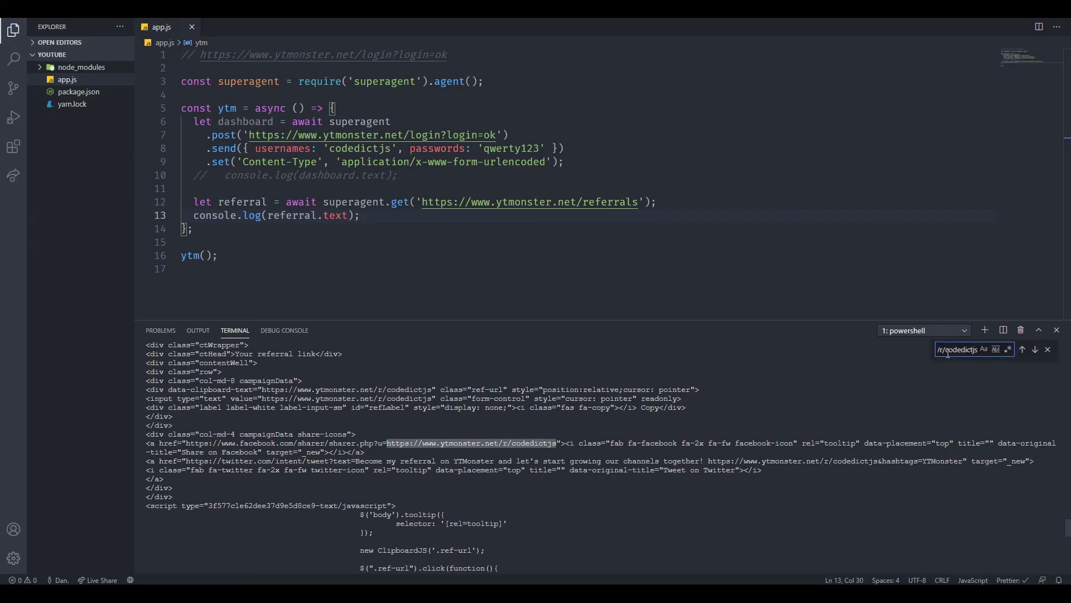
pyautogui.moveTo(232, 443)
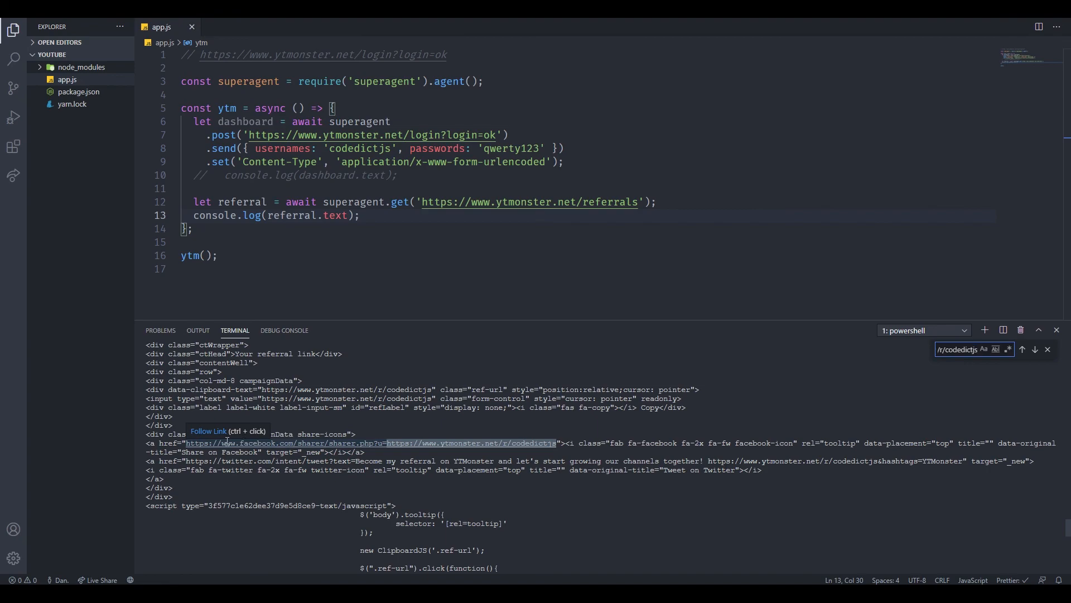
pyautogui.moveTo(258, 443)
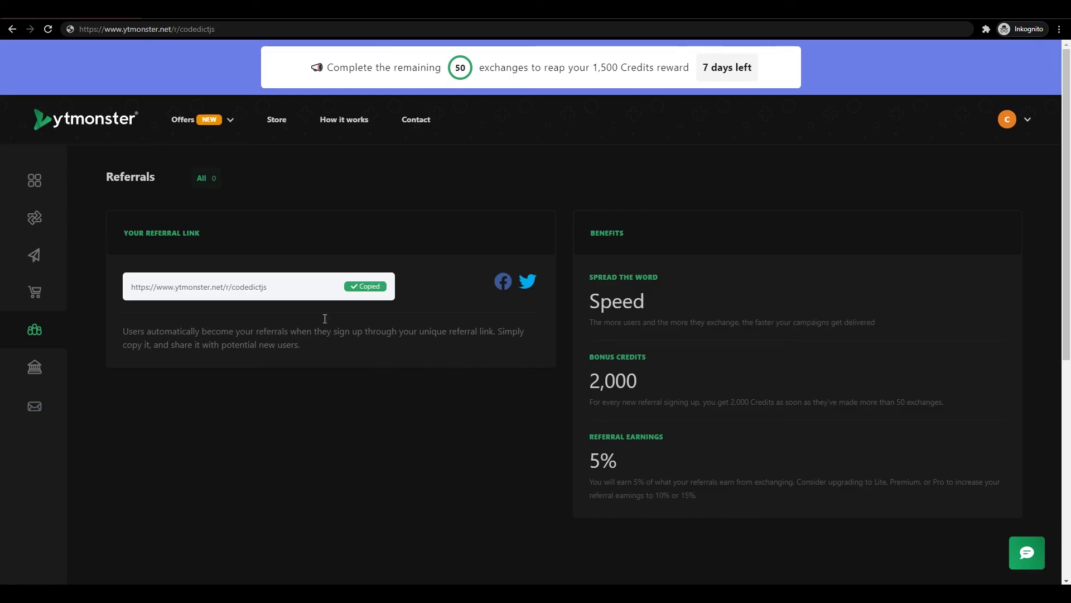
pyautogui.moveTo(699, 495)
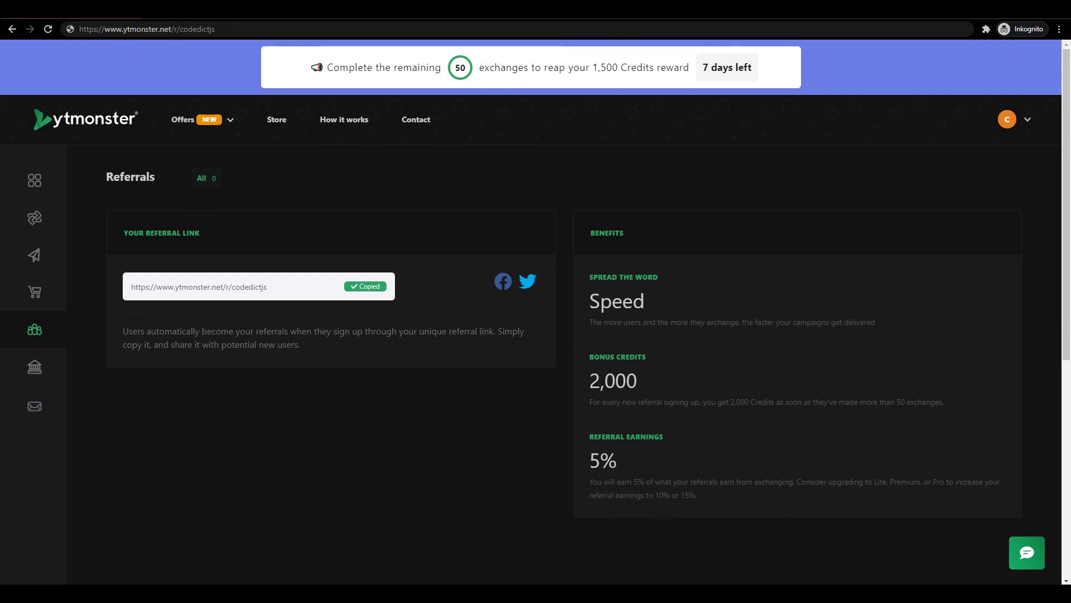
pyautogui.press('alt+tab')
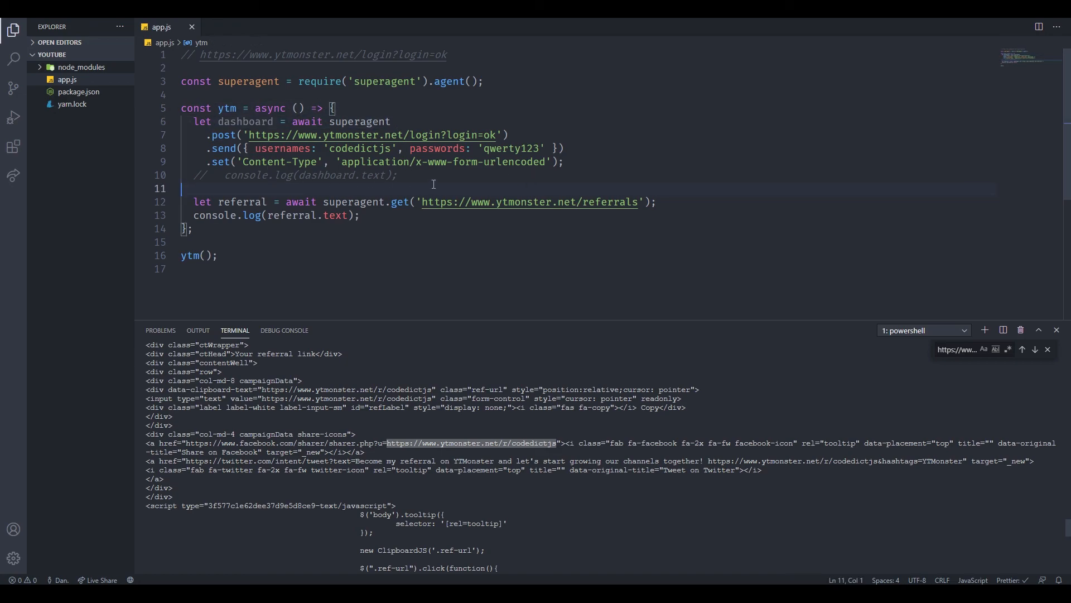
pyautogui.moveTo(186, 202); pyautogui.dragTo(360, 215)
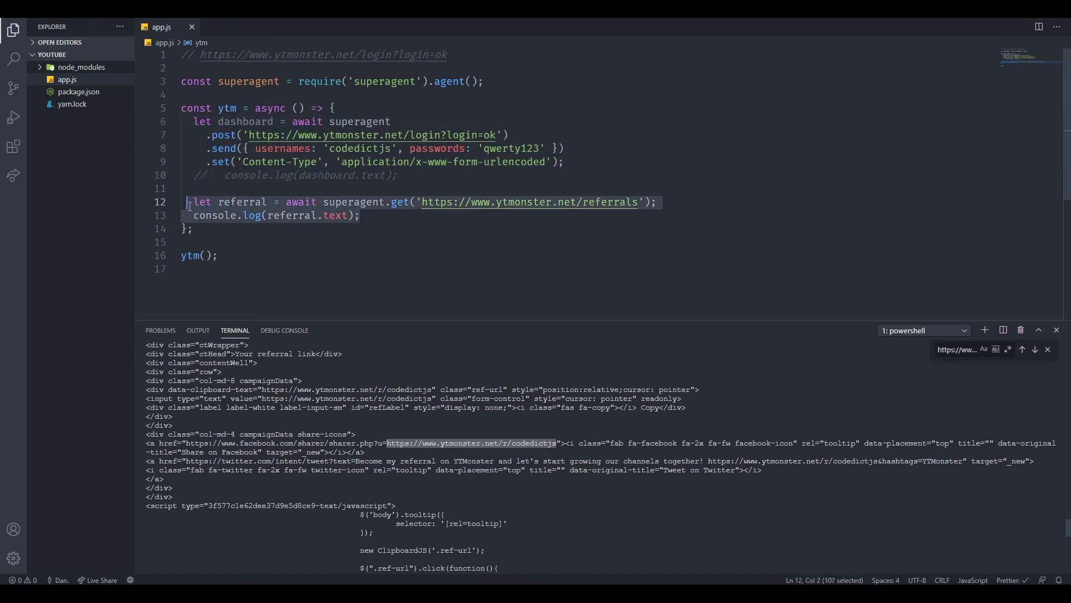
pyautogui.click(193, 202)
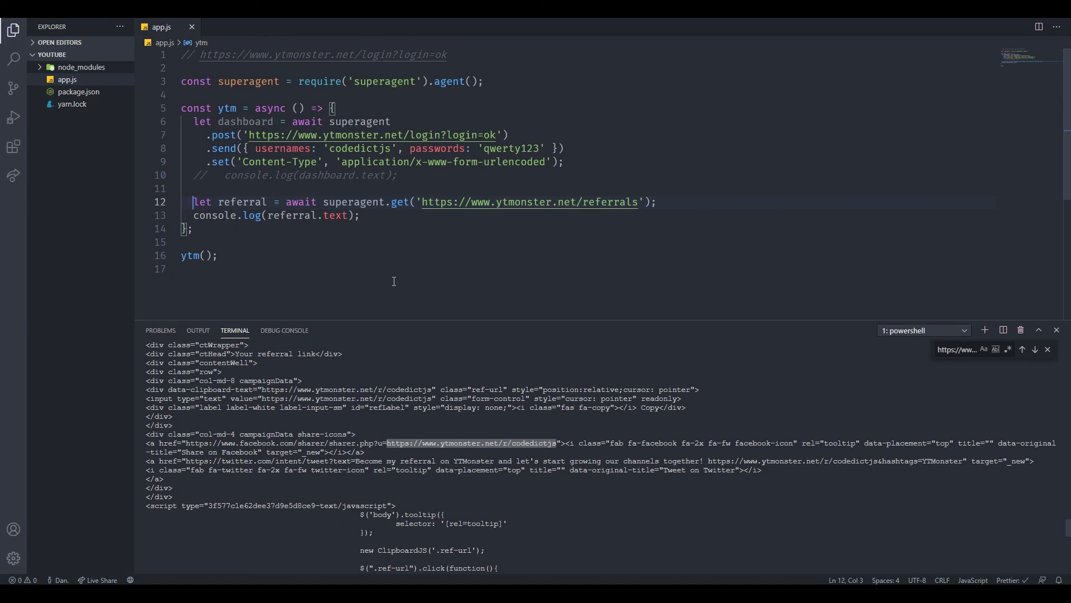